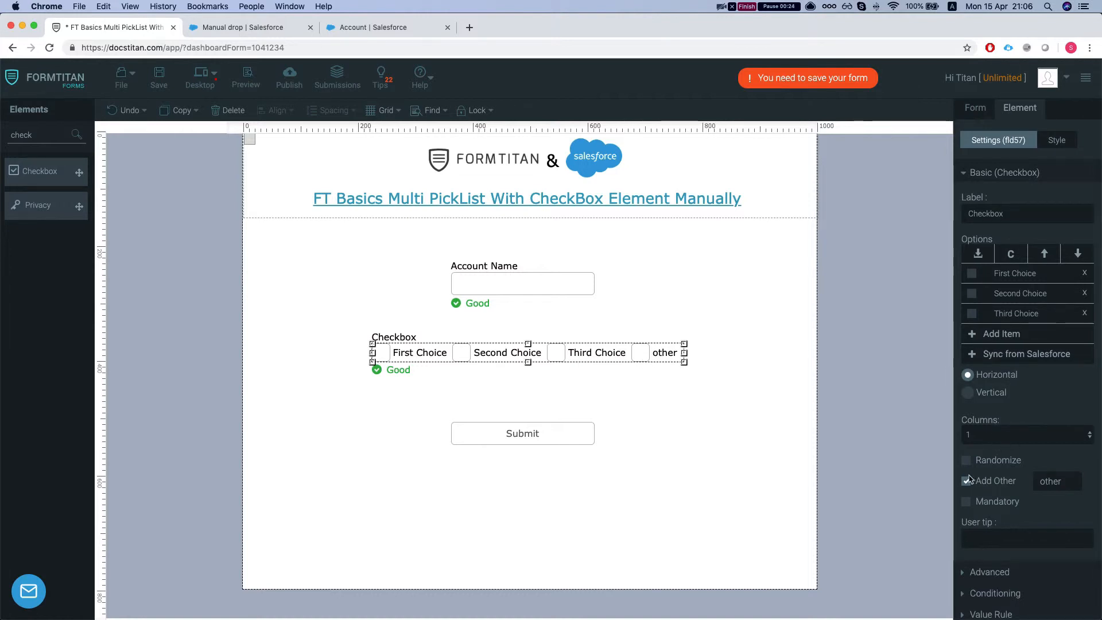
# Step: Remove the checkbox's 'other' option and add a fourth option named 'Fourth'
pyautogui.click(966, 480)
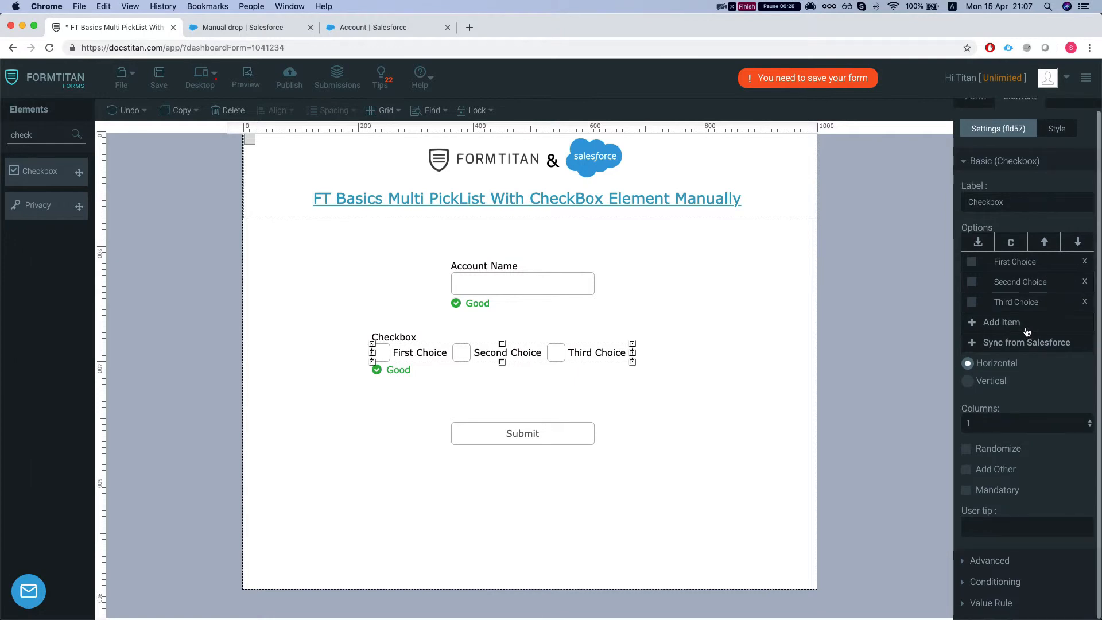
pyautogui.click(1001, 322)
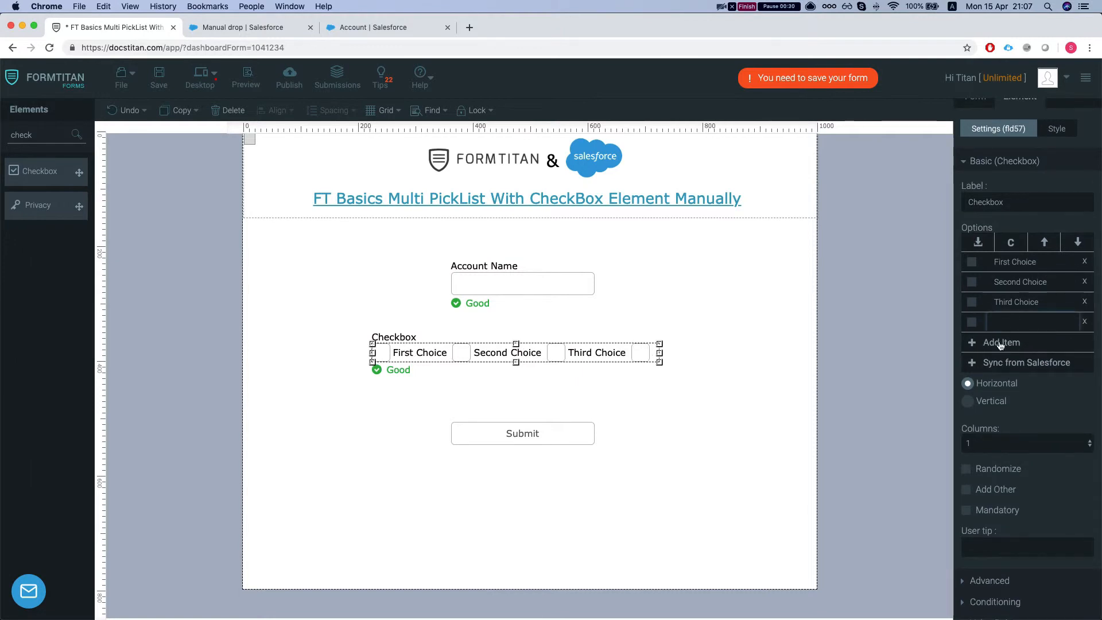
pyautogui.write('Fourth')
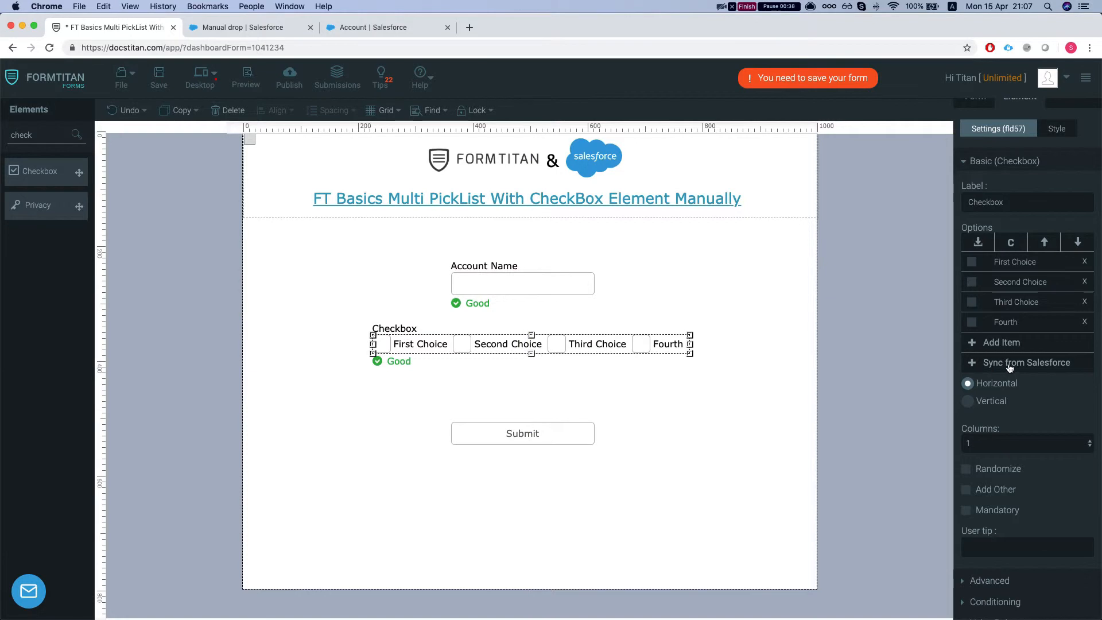
pyautogui.click(1026, 362)
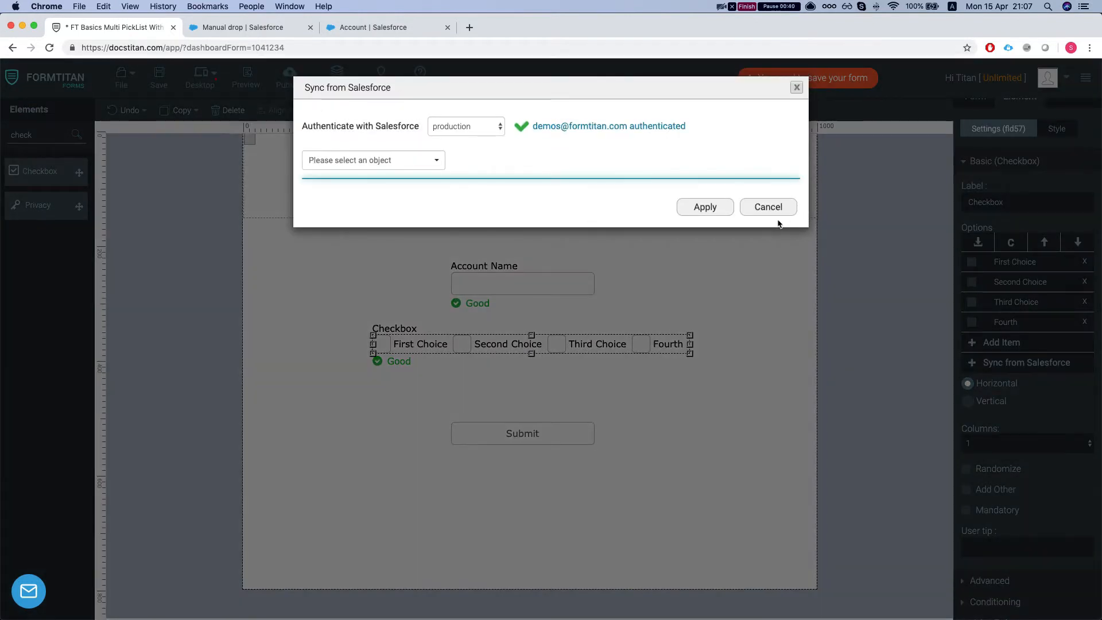
pyautogui.click(767, 207)
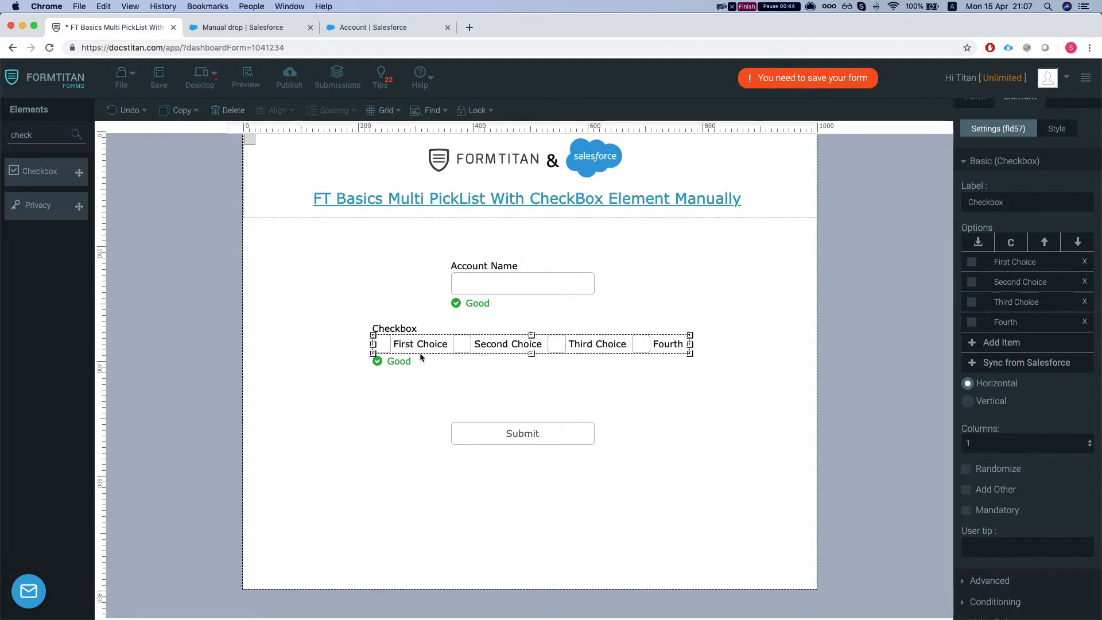
pyautogui.moveTo(393, 350)
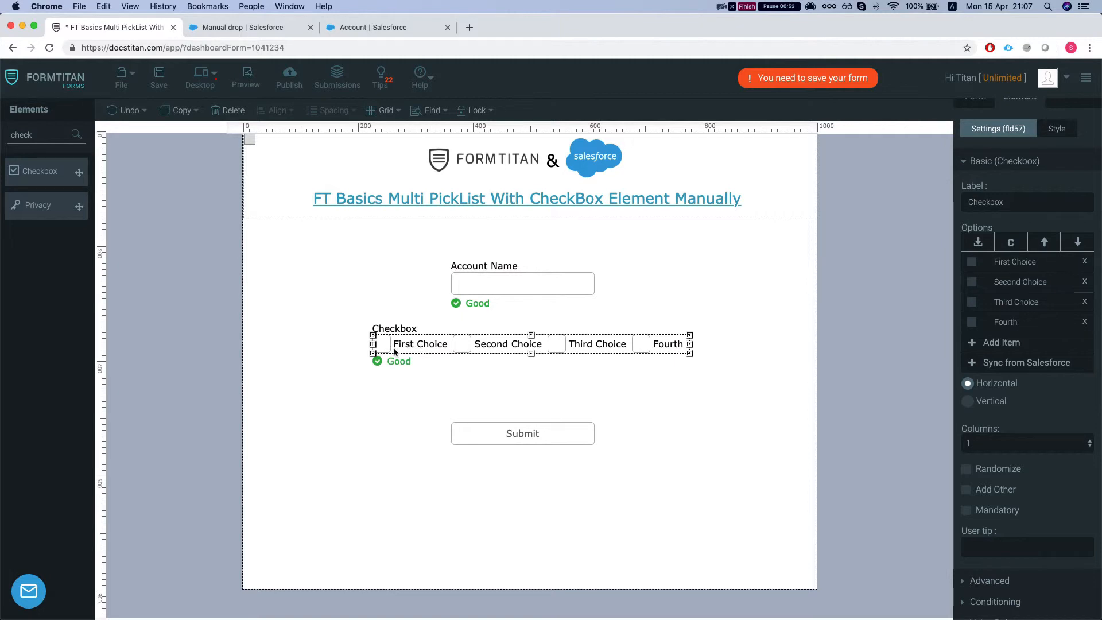
pyautogui.moveTo(618, 393)
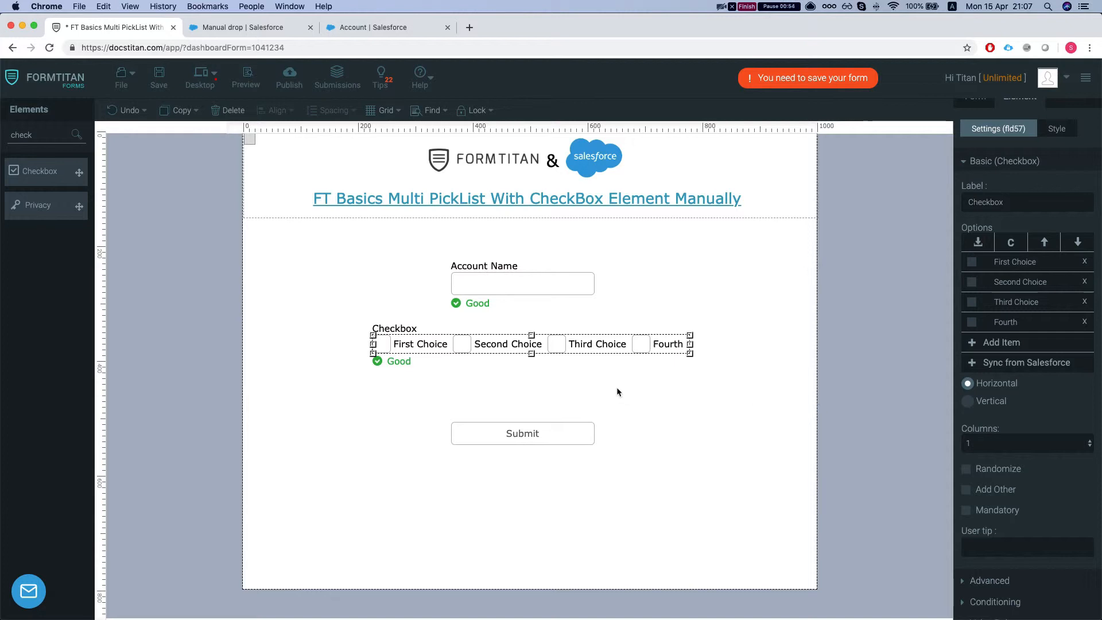
pyautogui.moveTo(556, 121)
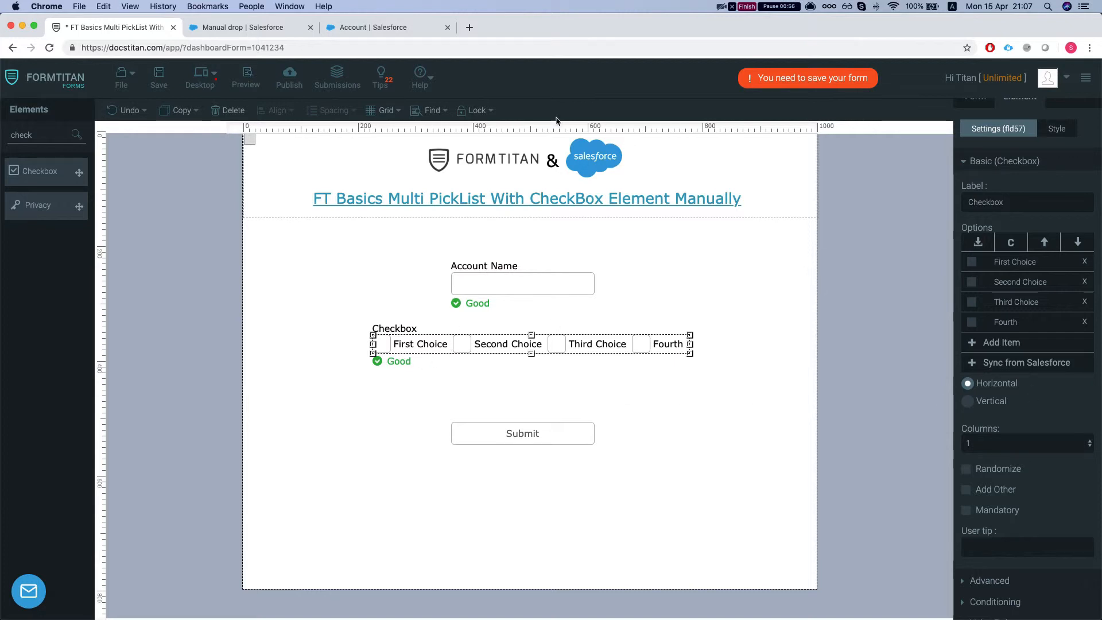
# Step: Review the Salesforce Account Multi PickList values, Sunday through Saturday, and their API names
pyautogui.click(377, 27)
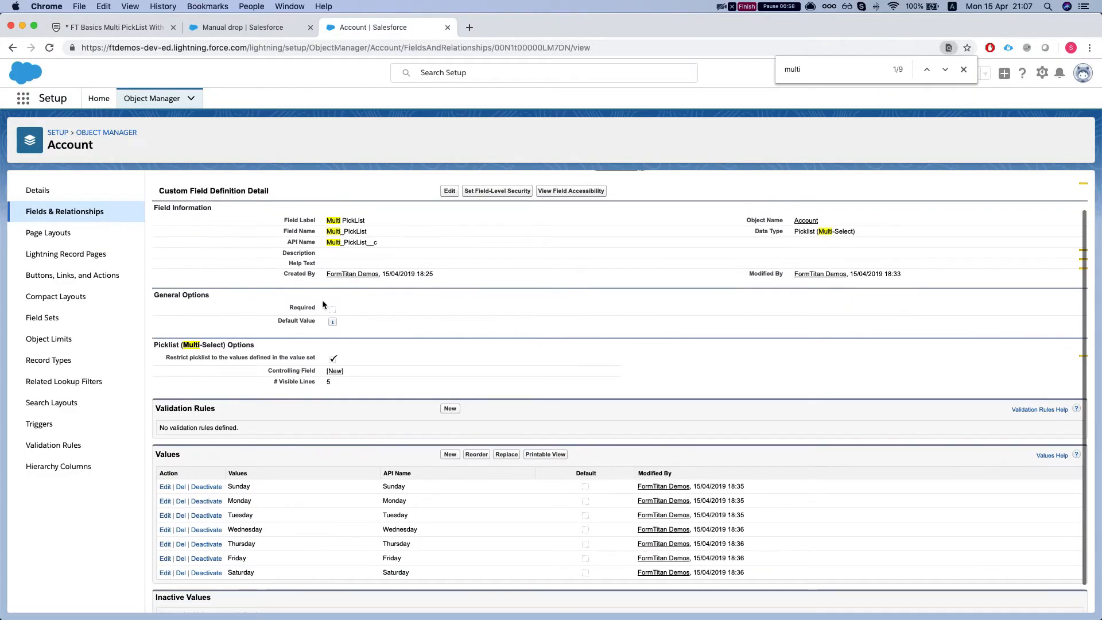
pyautogui.click(249, 27)
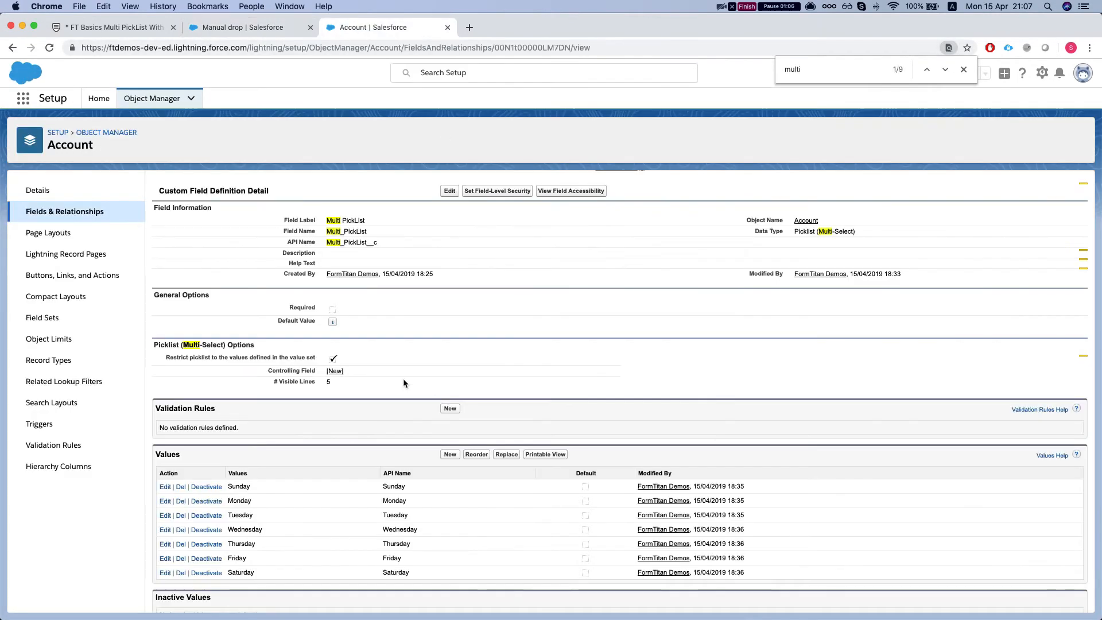
pyautogui.scroll(-3)
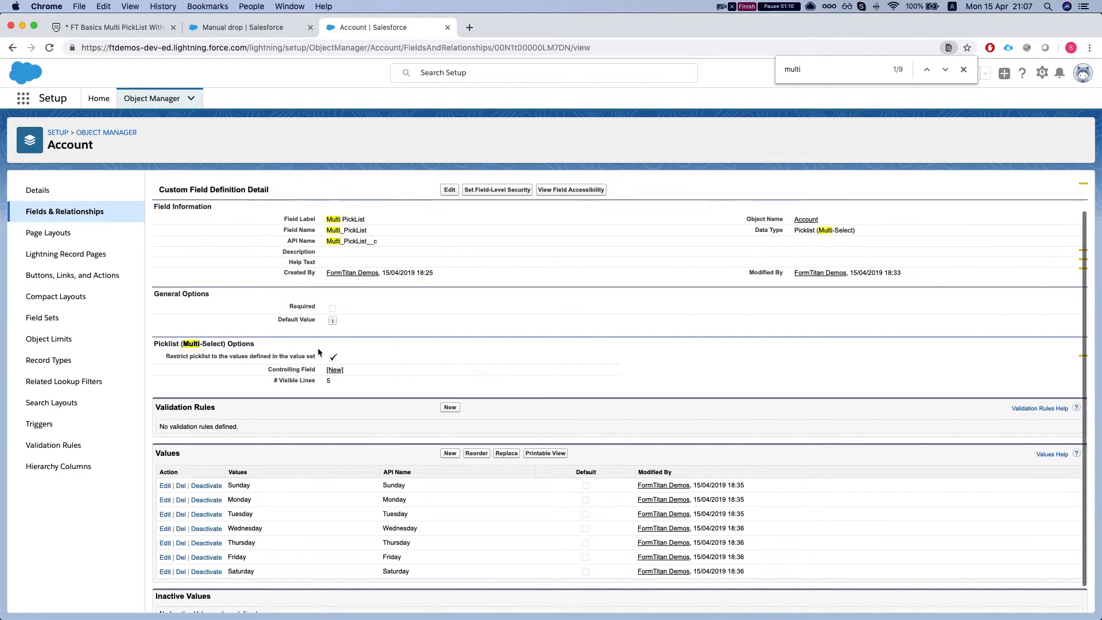
pyautogui.scroll(-3)
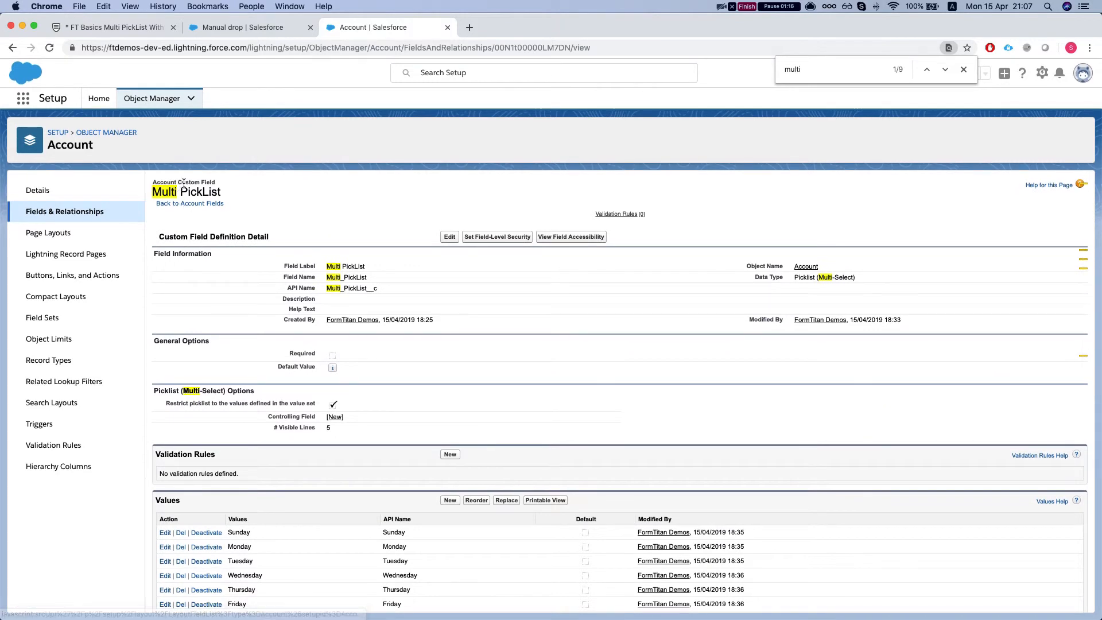
pyautogui.moveTo(198, 205)
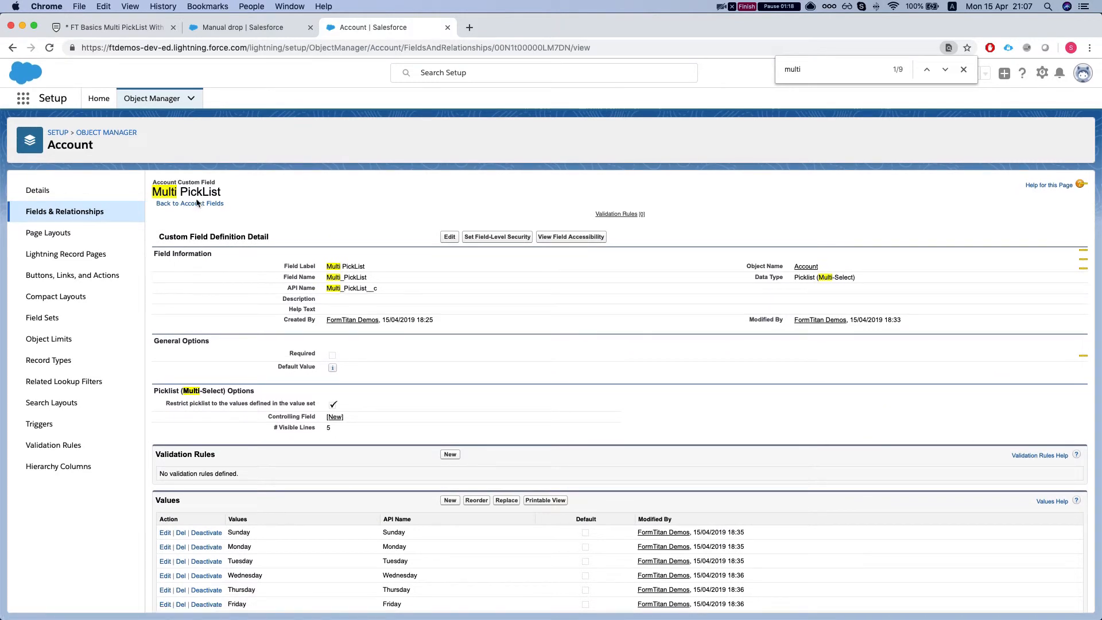
pyautogui.scroll(-3)
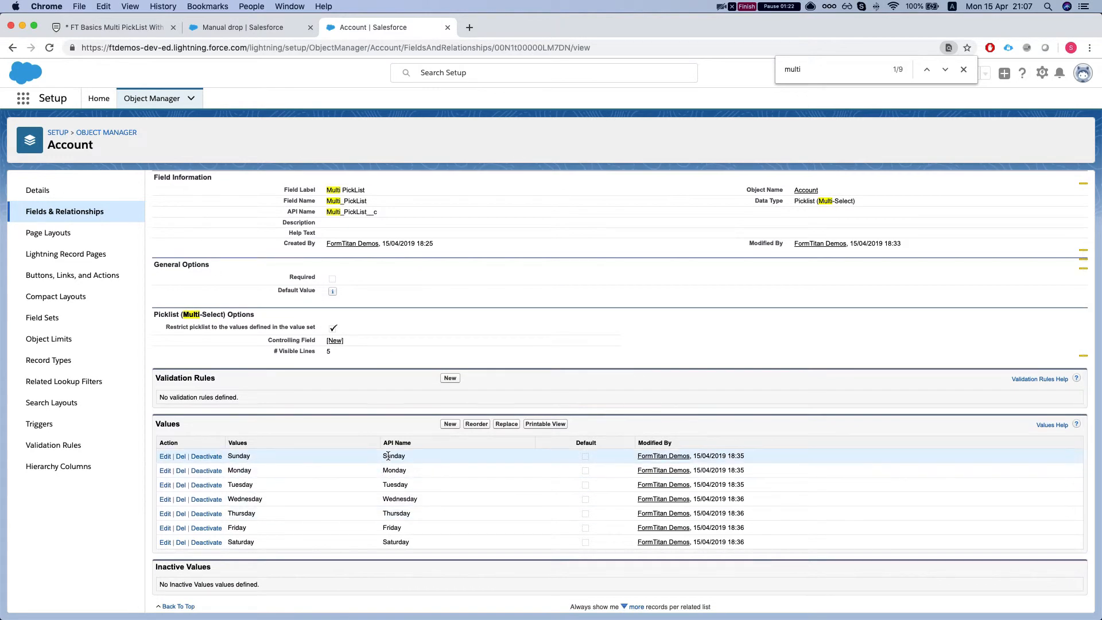
pyautogui.click(101, 27)
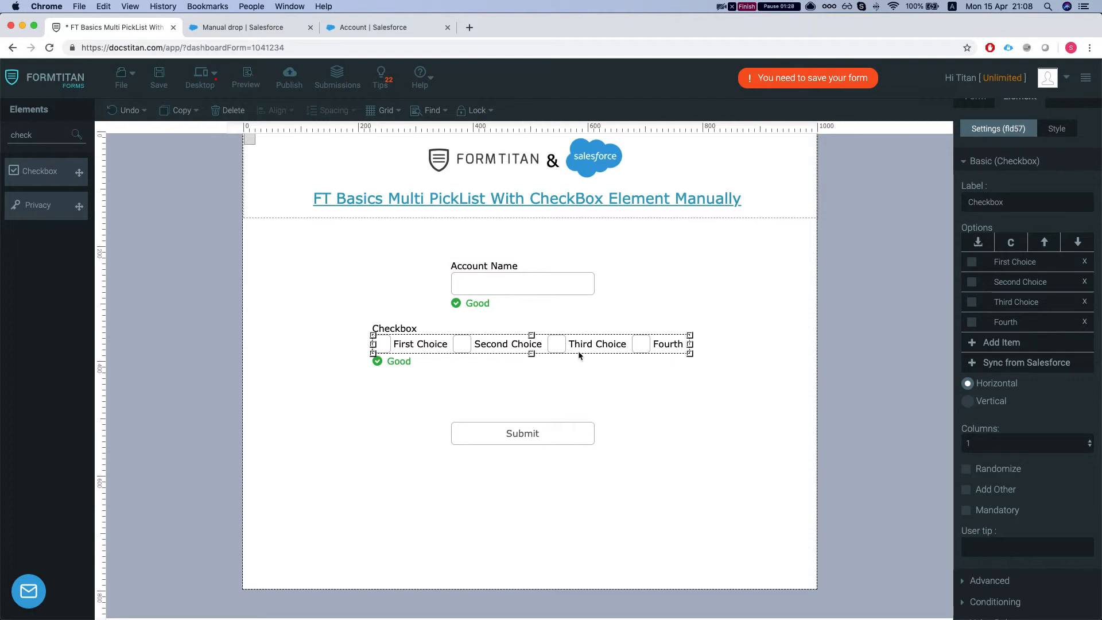
pyautogui.moveTo(668, 330)
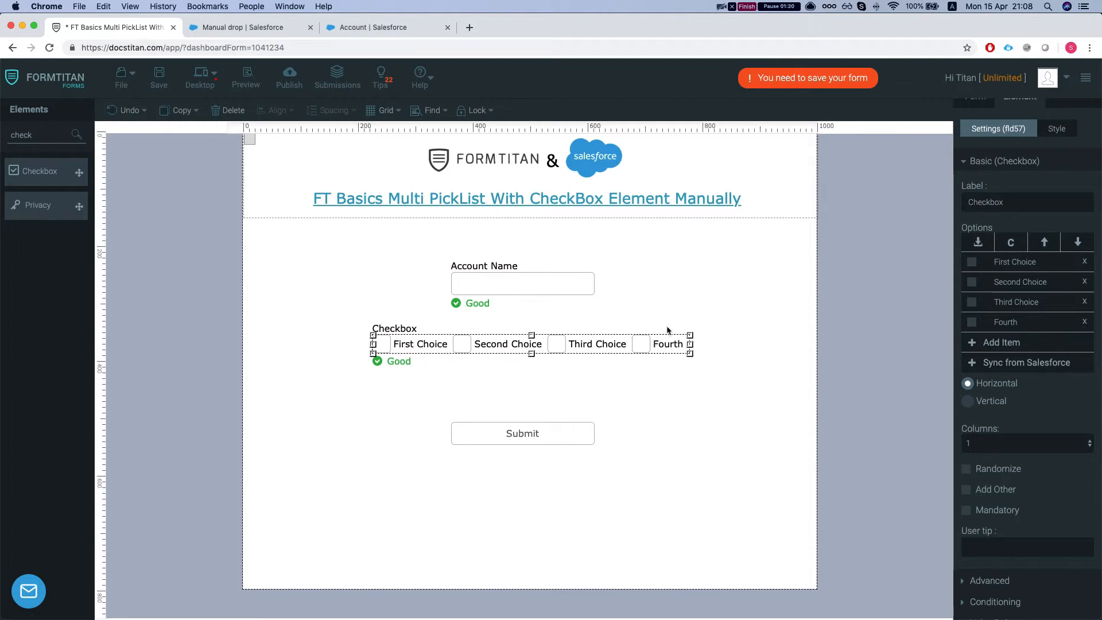
pyautogui.moveTo(398, 383)
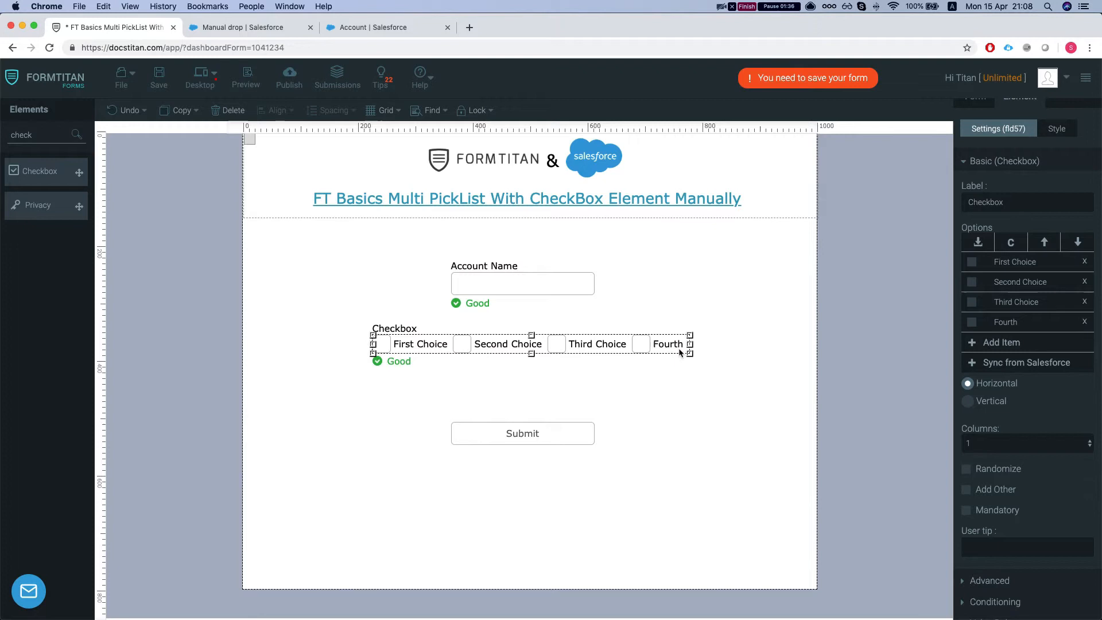
# Step: Return to the FormTitan form editor for the checkbox's advanced values
pyautogui.click(386, 27)
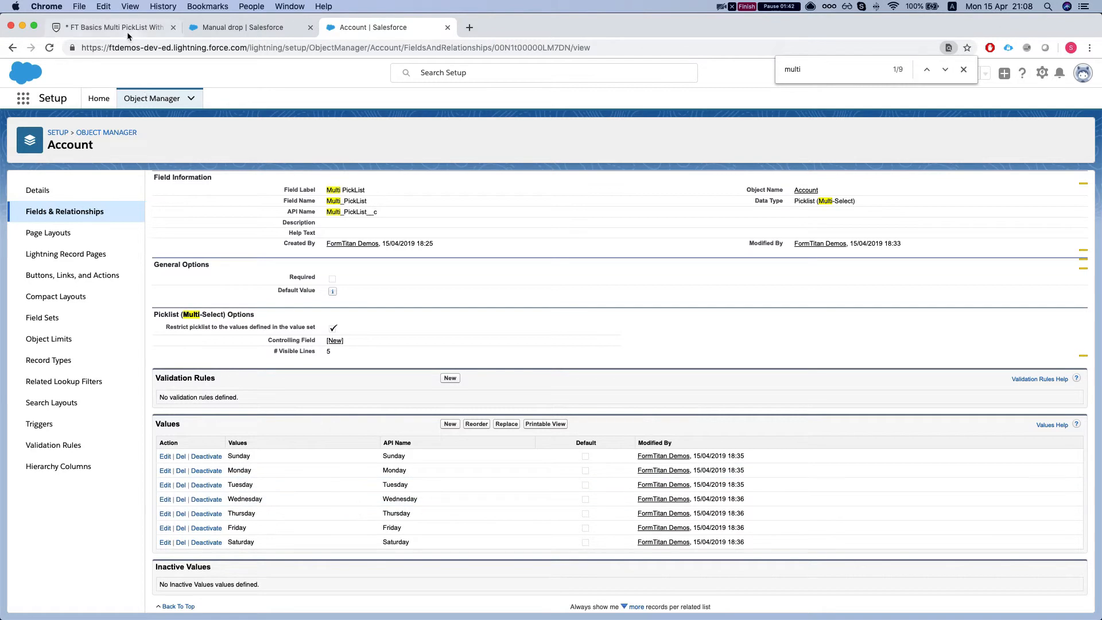
pyautogui.click(109, 27)
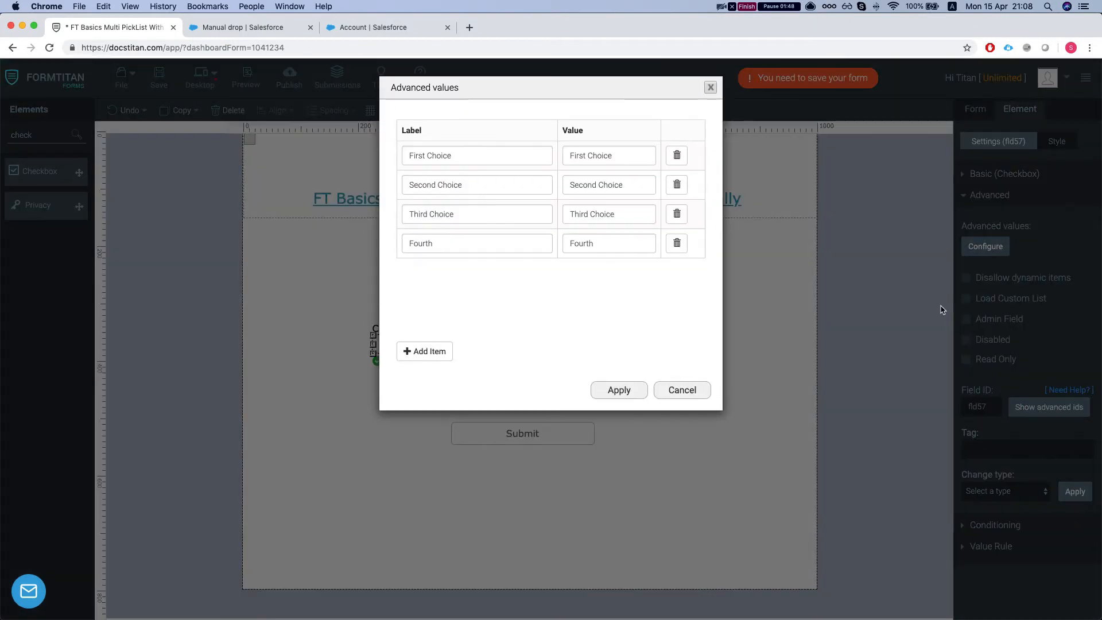
# Step: Set checkbox stored values to Sunday–Wednesday, then open the form's Salesforce push settings
pyautogui.click(374, 27)
pyautogui.write('Sunday')
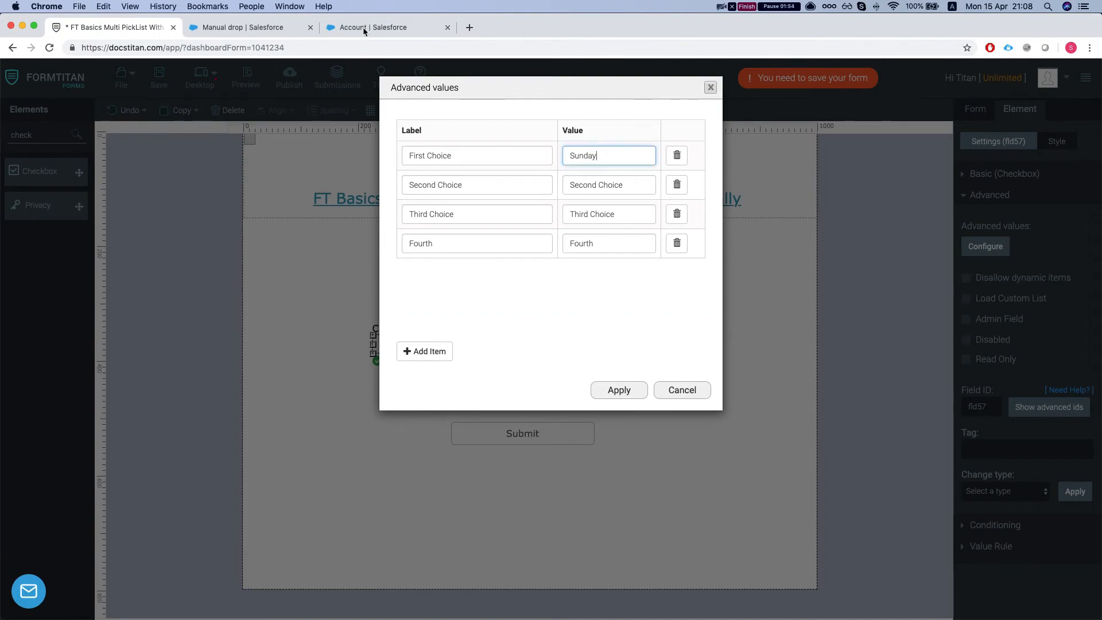
pyautogui.click(373, 27)
pyautogui.write('Monday')
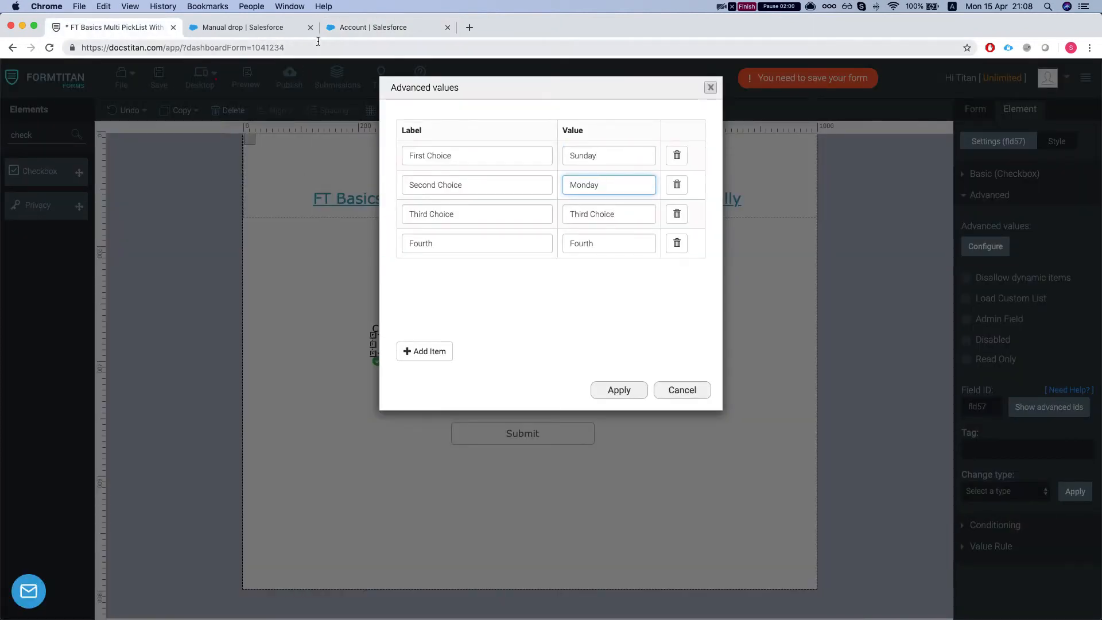
pyautogui.click(383, 27)
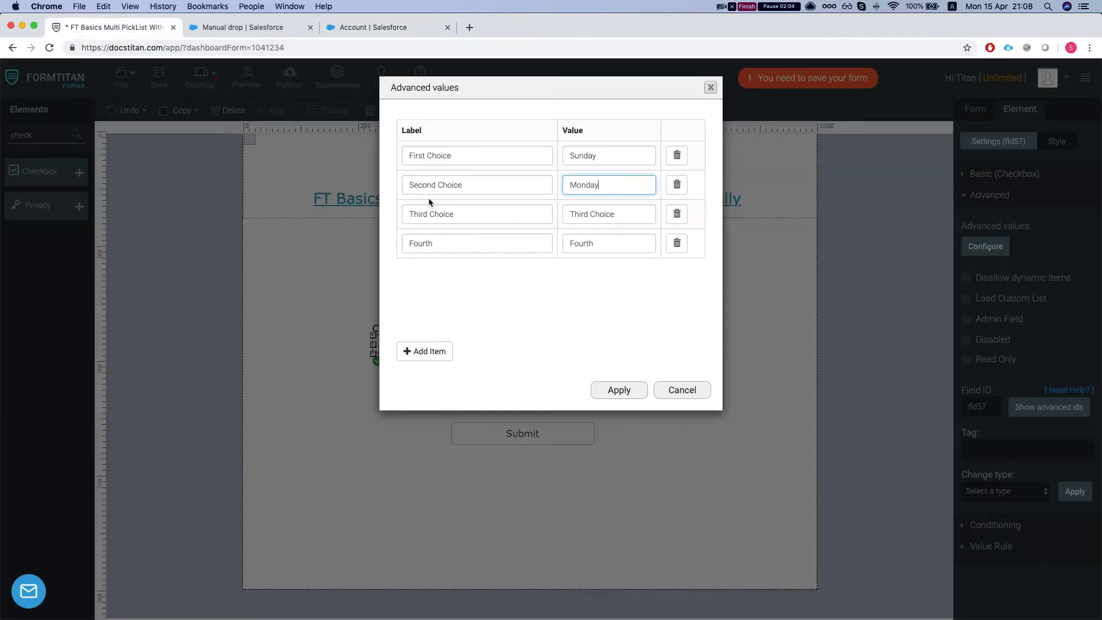
pyautogui.click(373, 27)
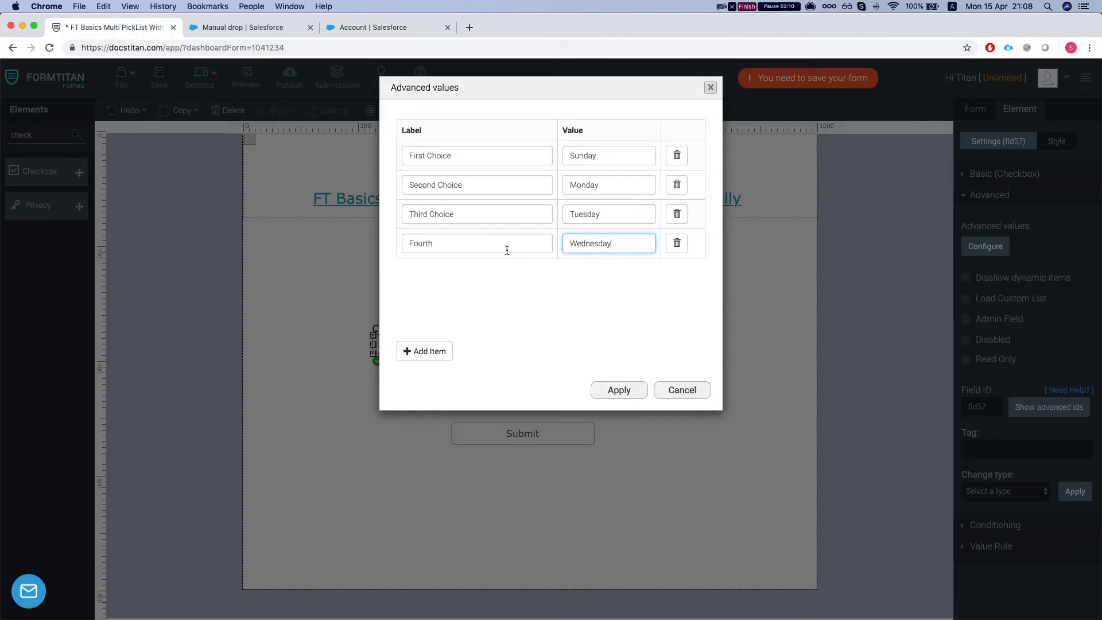
pyautogui.write('Wednesday')
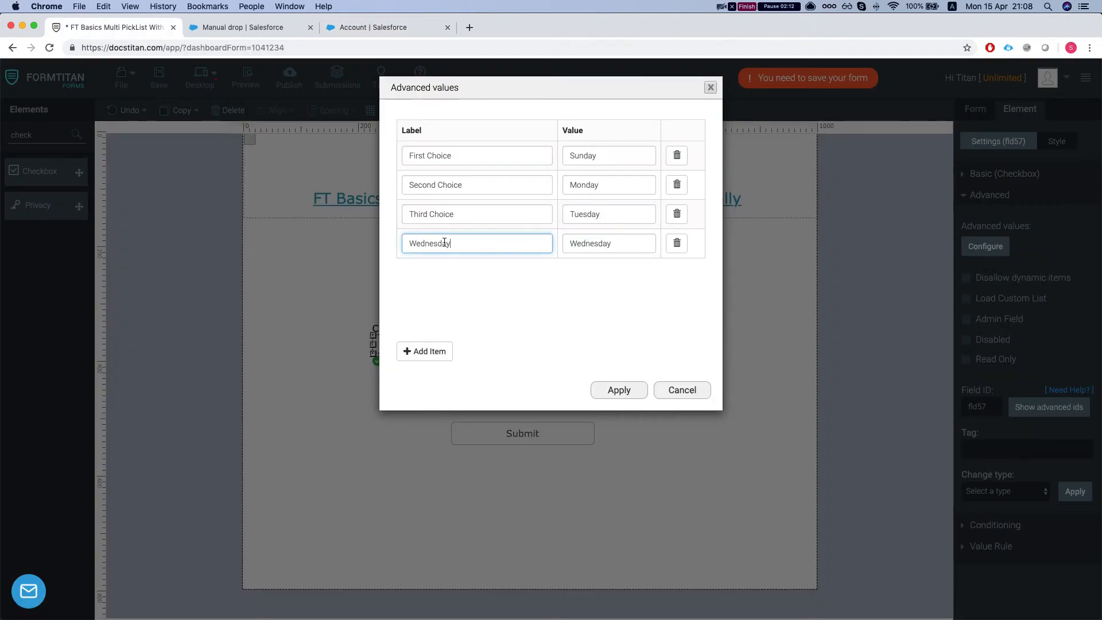
pyautogui.write('Fourth')
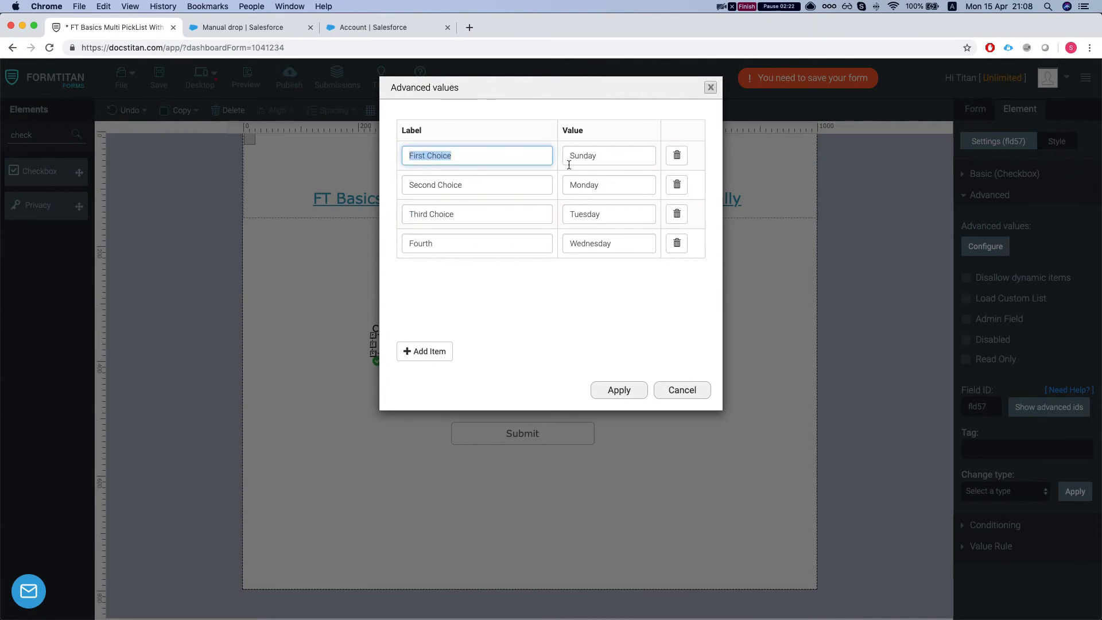
pyautogui.moveTo(585, 175)
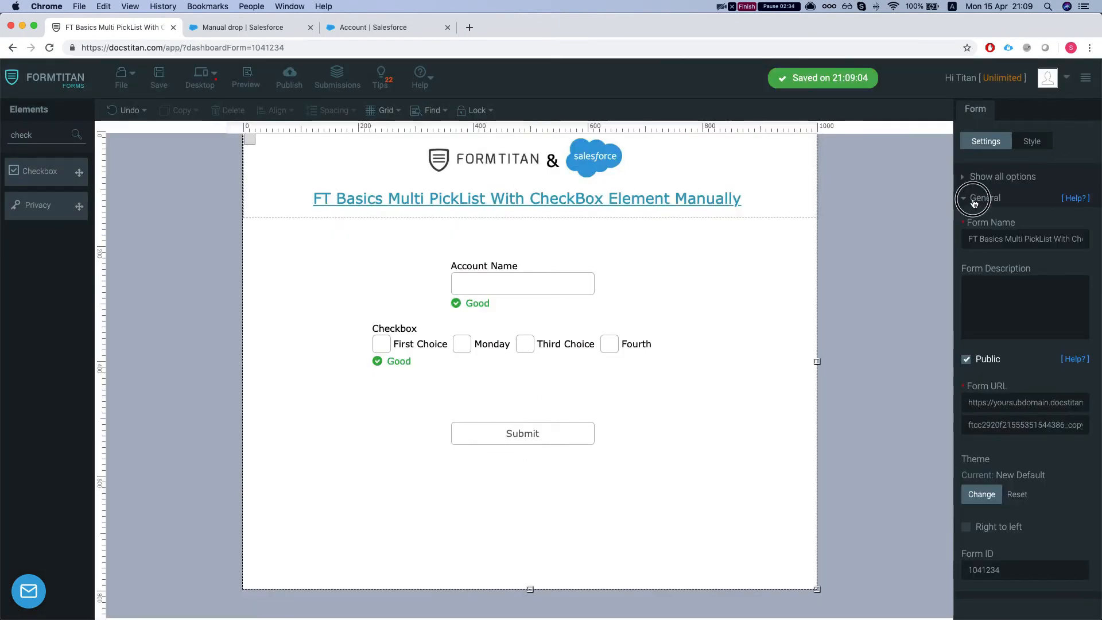
pyautogui.click(984, 197)
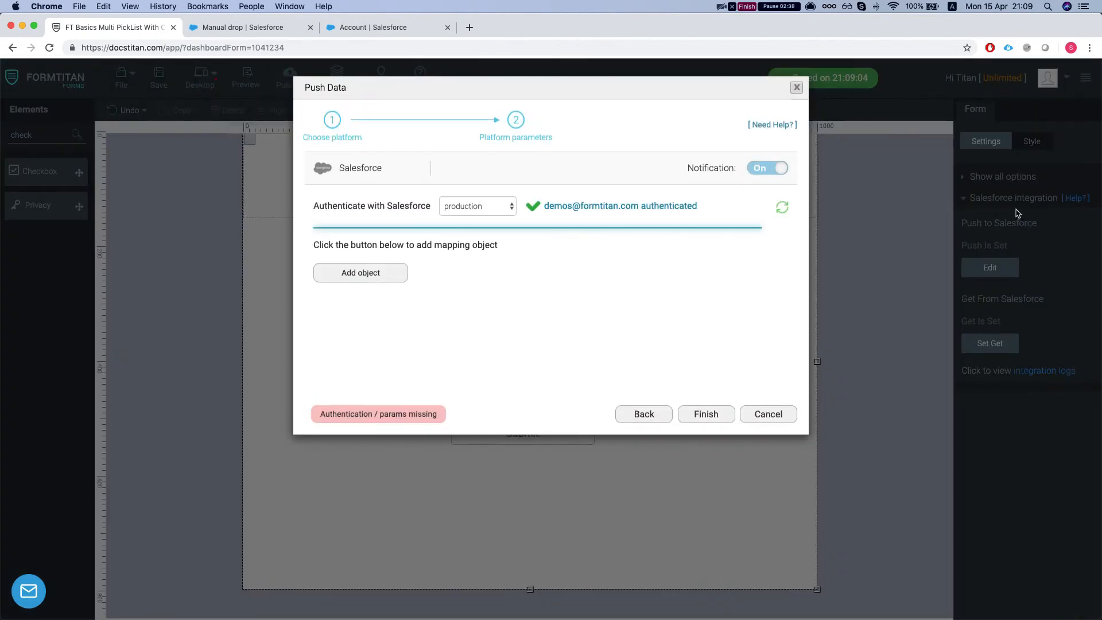
# Step: Add Account as the push object with a Create action and open its field mapping
pyautogui.click(360, 272)
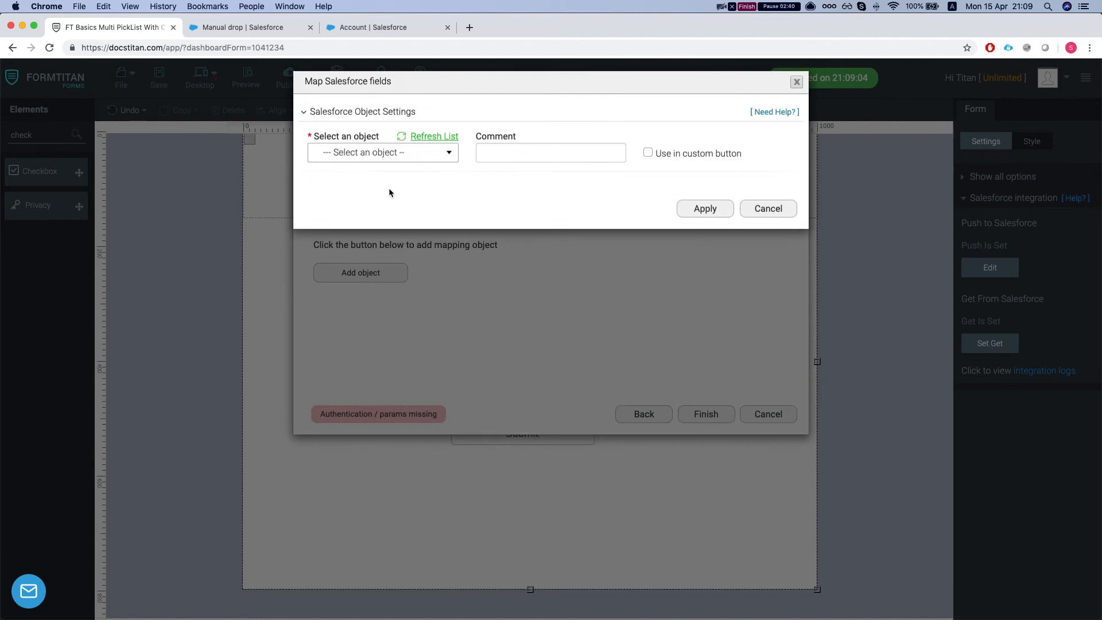
pyautogui.click(383, 152)
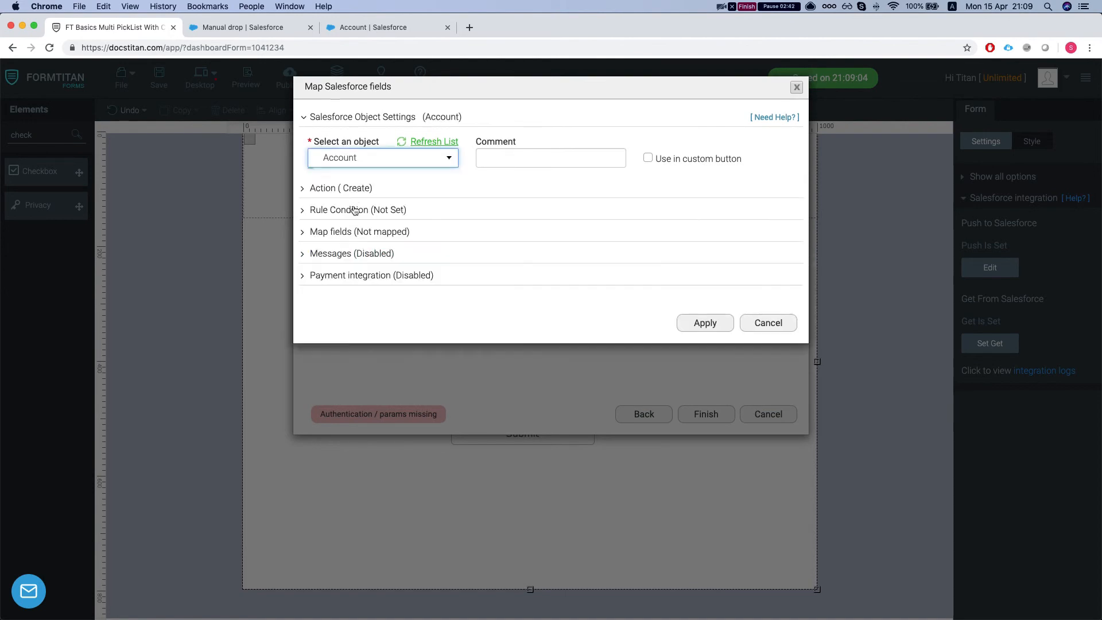
pyautogui.click(340, 188)
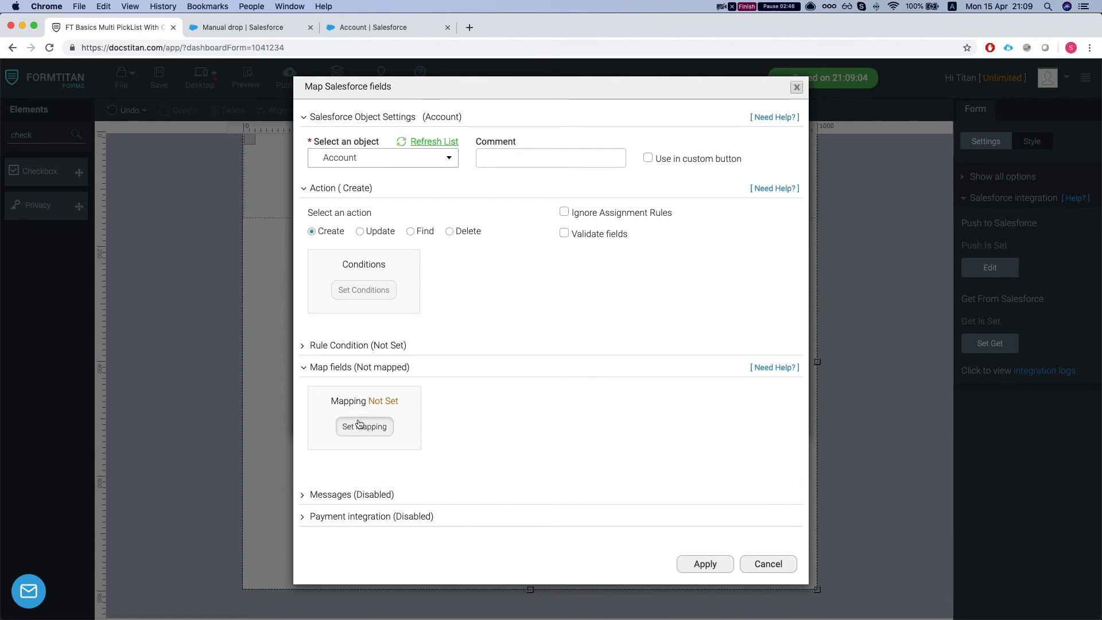
pyautogui.click(364, 426)
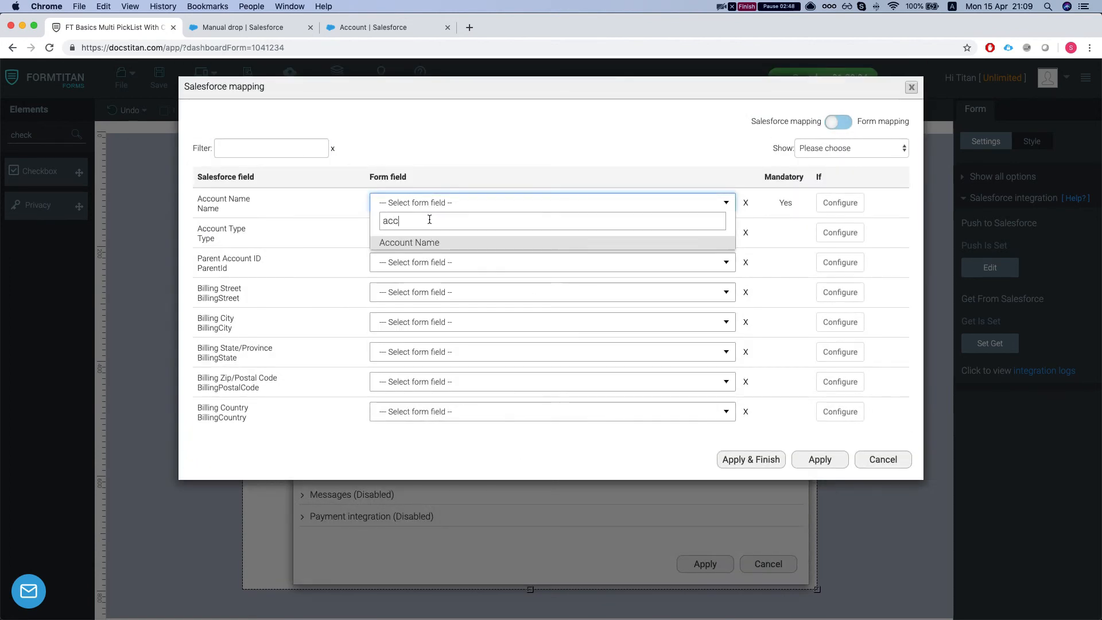
# Step: Map Account Name to Account Name and Multi PickList to Checkbox value, then apply
pyautogui.click(409, 243)
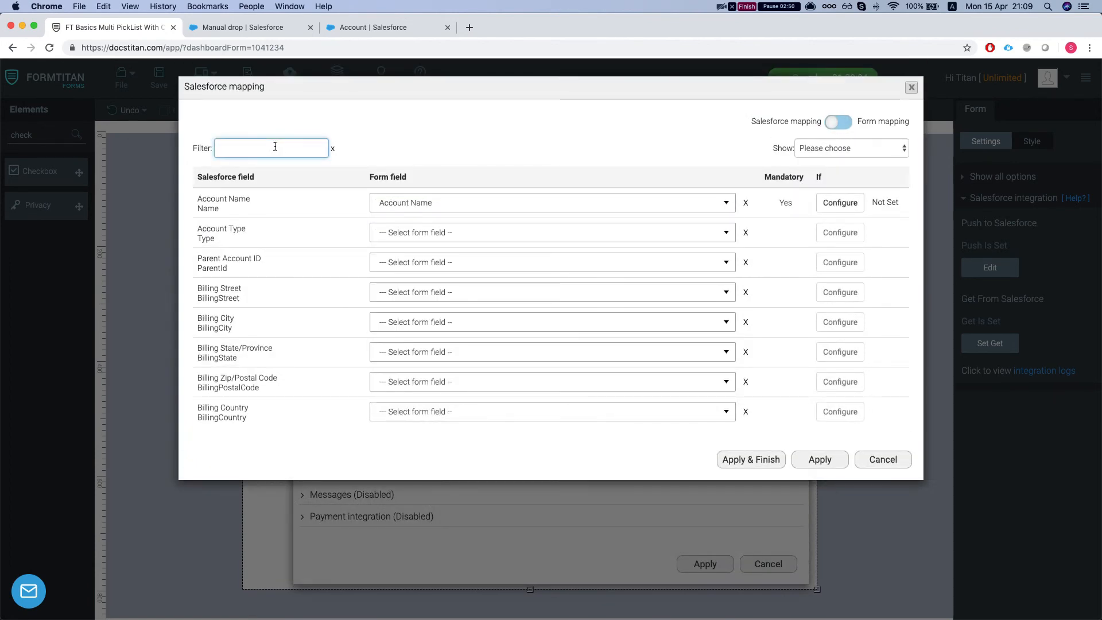
pyautogui.write('mult')
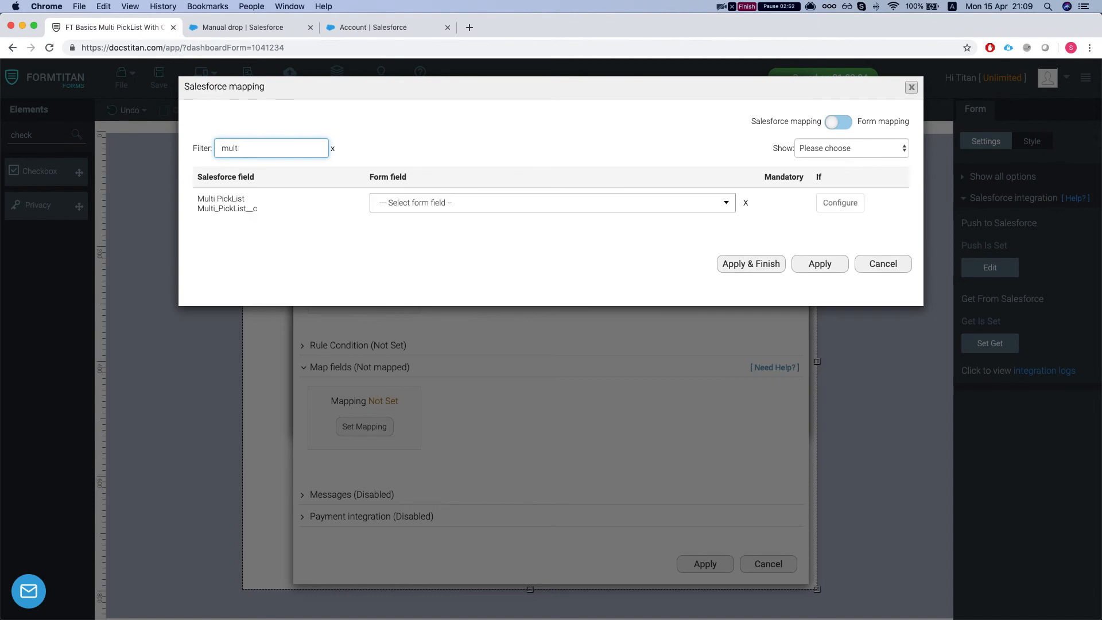
pyautogui.click(552, 202)
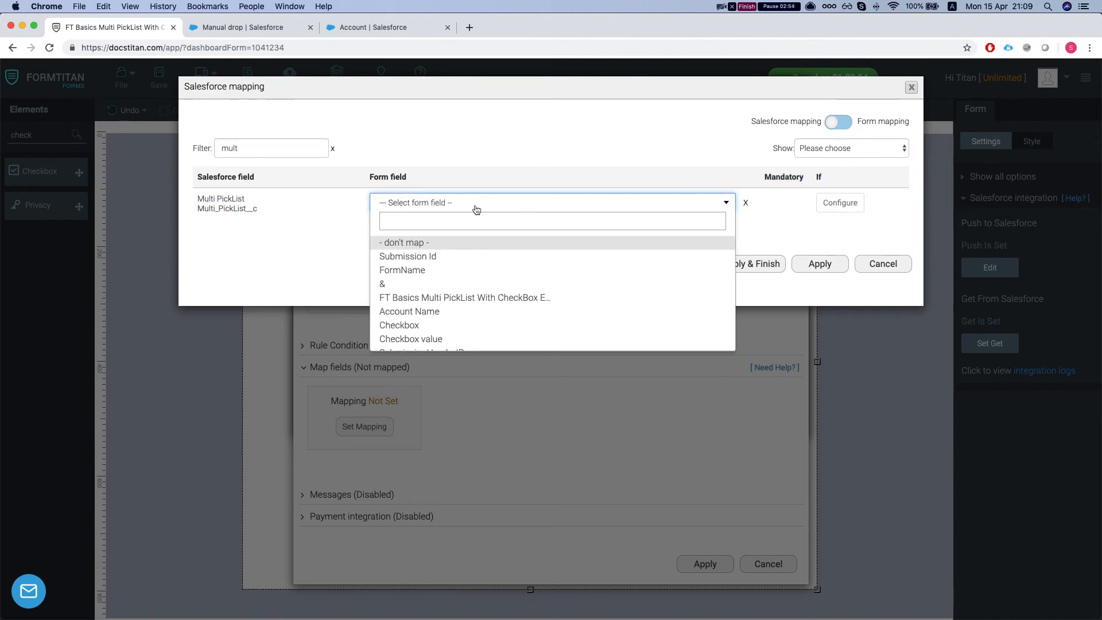
pyautogui.write('check')
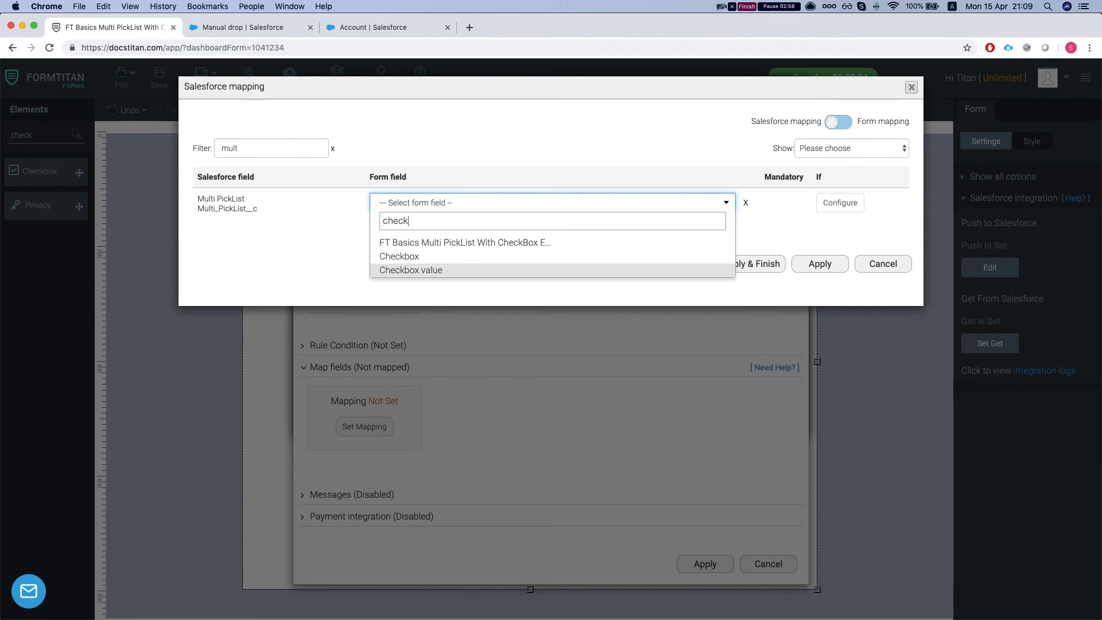
pyautogui.click(410, 270)
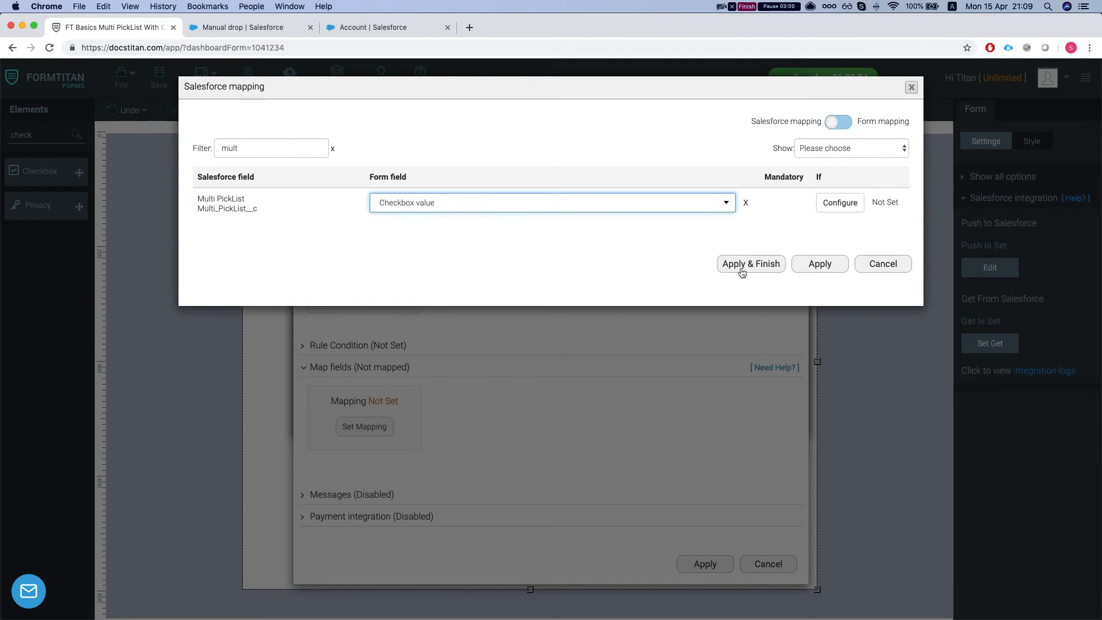
pyautogui.click(751, 263)
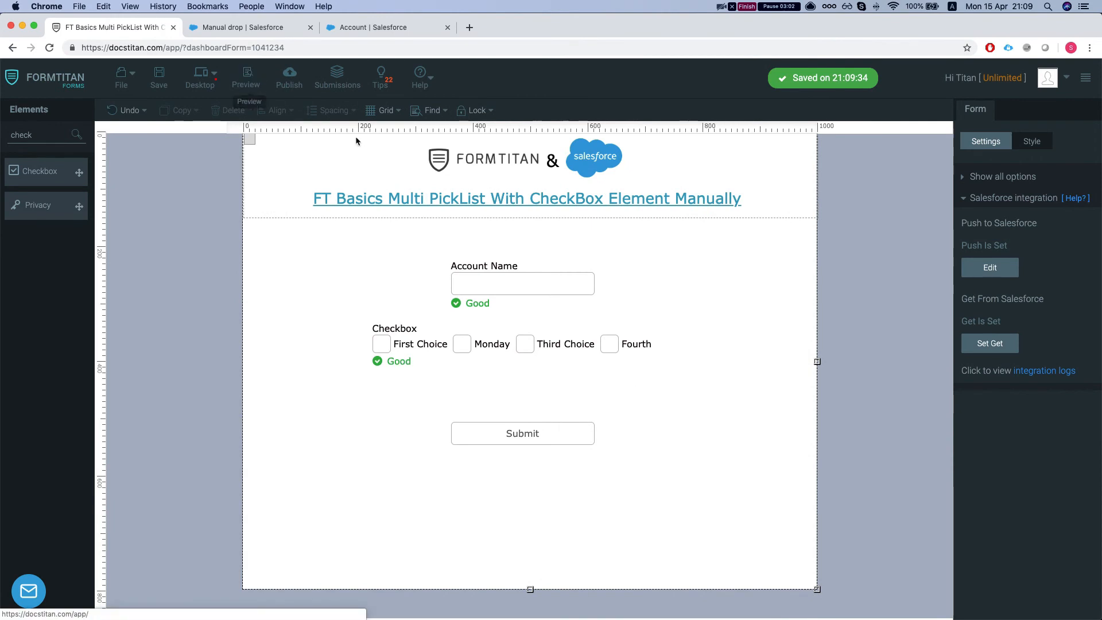
# Step: Preview the form, enter 'manual checkbox', tick First, Third and Fourth, and submit
pyautogui.click(289, 77)
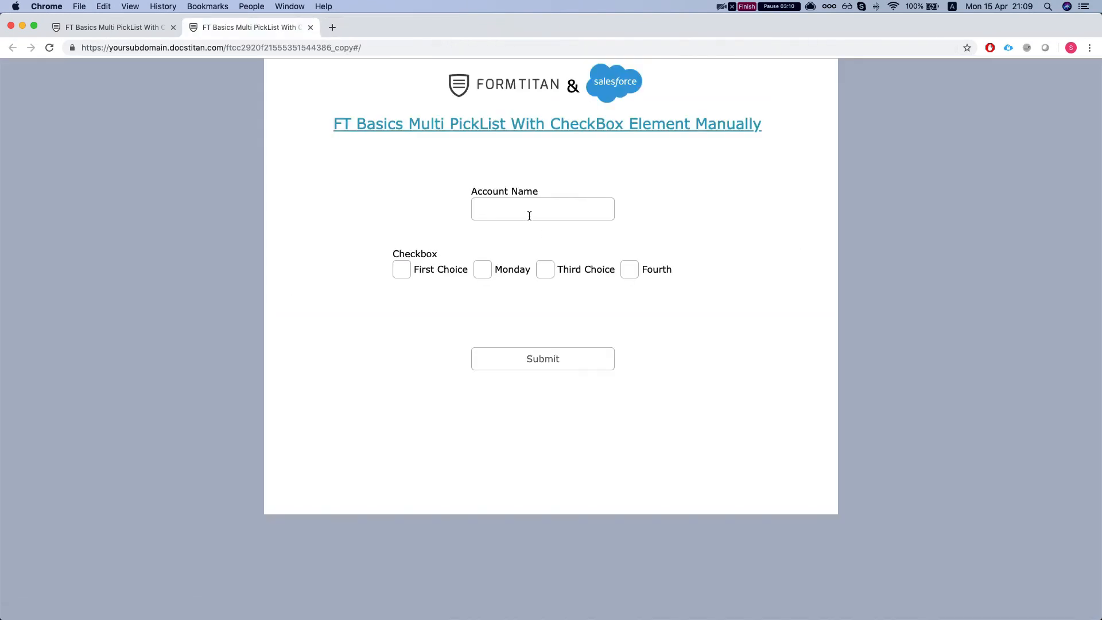
pyautogui.write('manual')
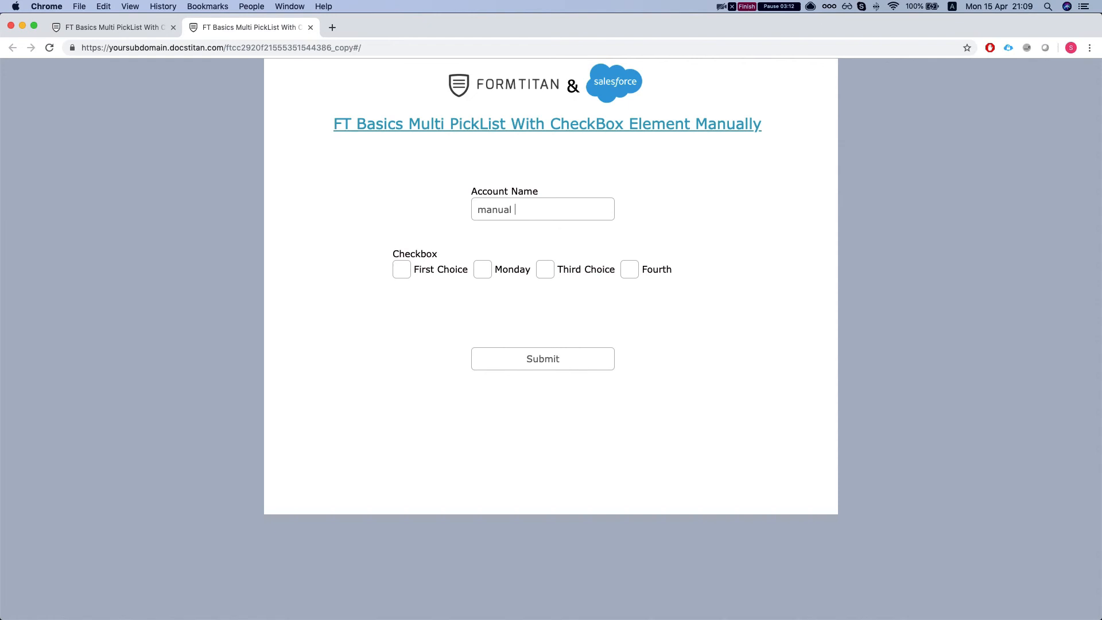
pyautogui.write('checkbox')
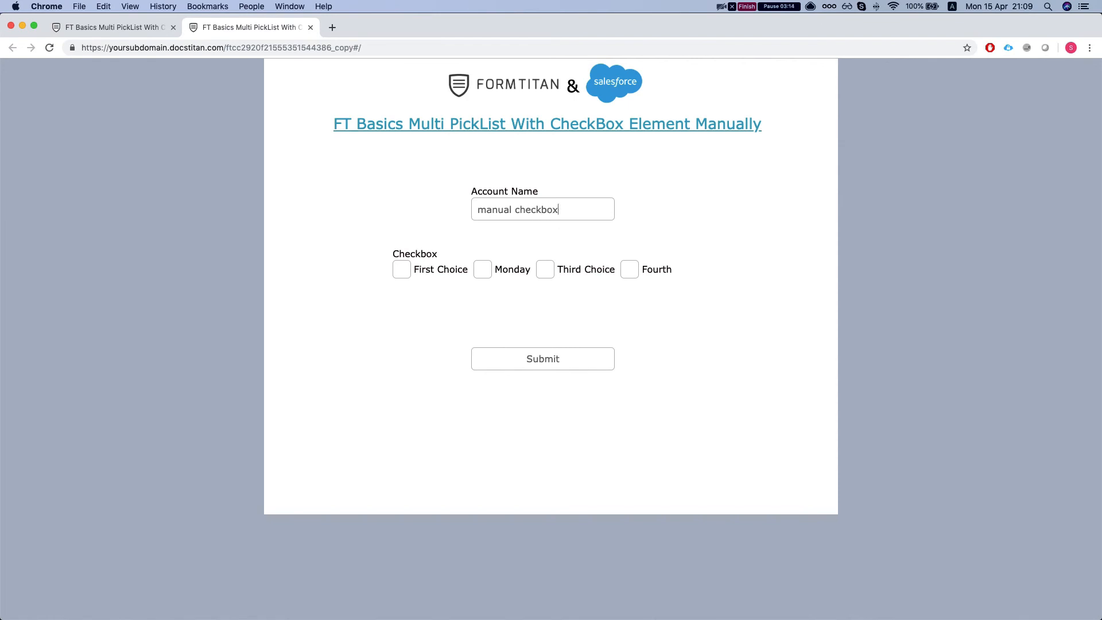
pyautogui.moveTo(422, 274)
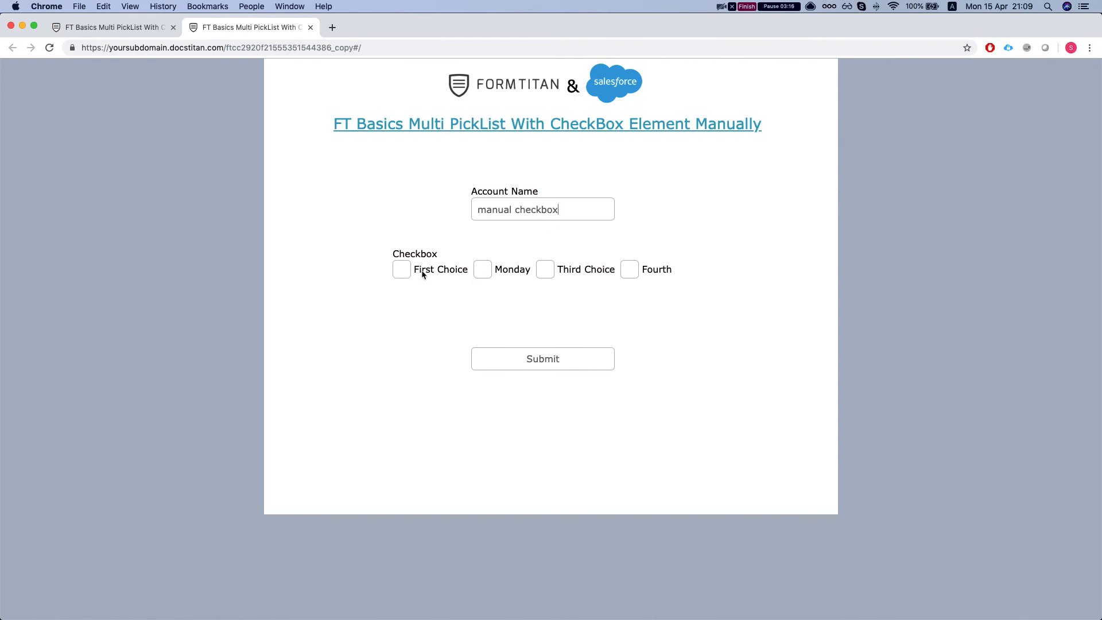
pyautogui.click(401, 270)
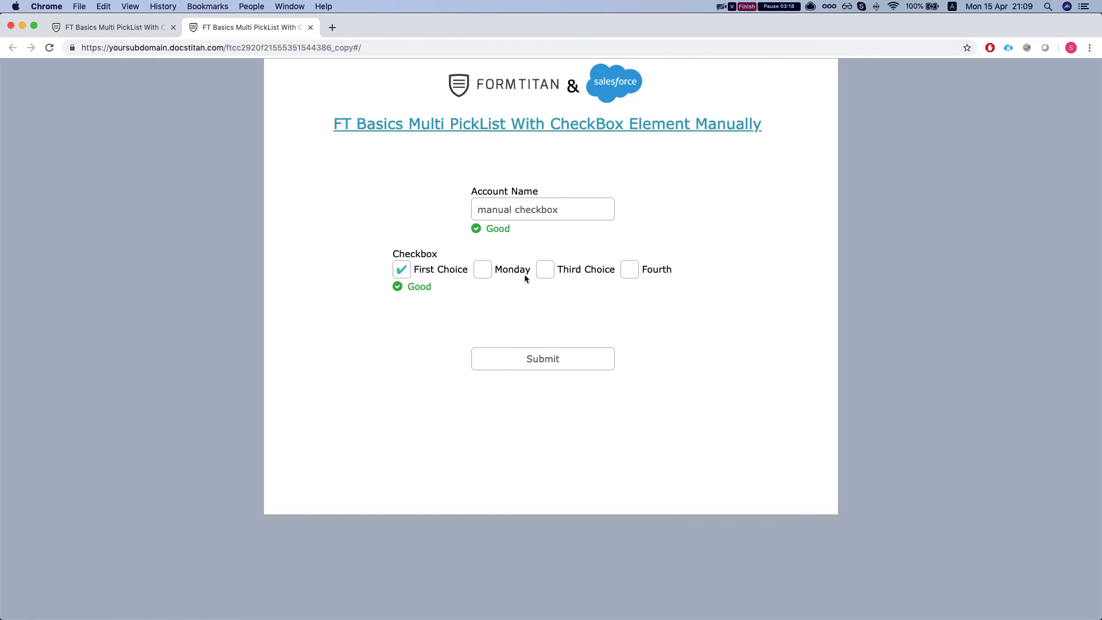
pyautogui.click(544, 270)
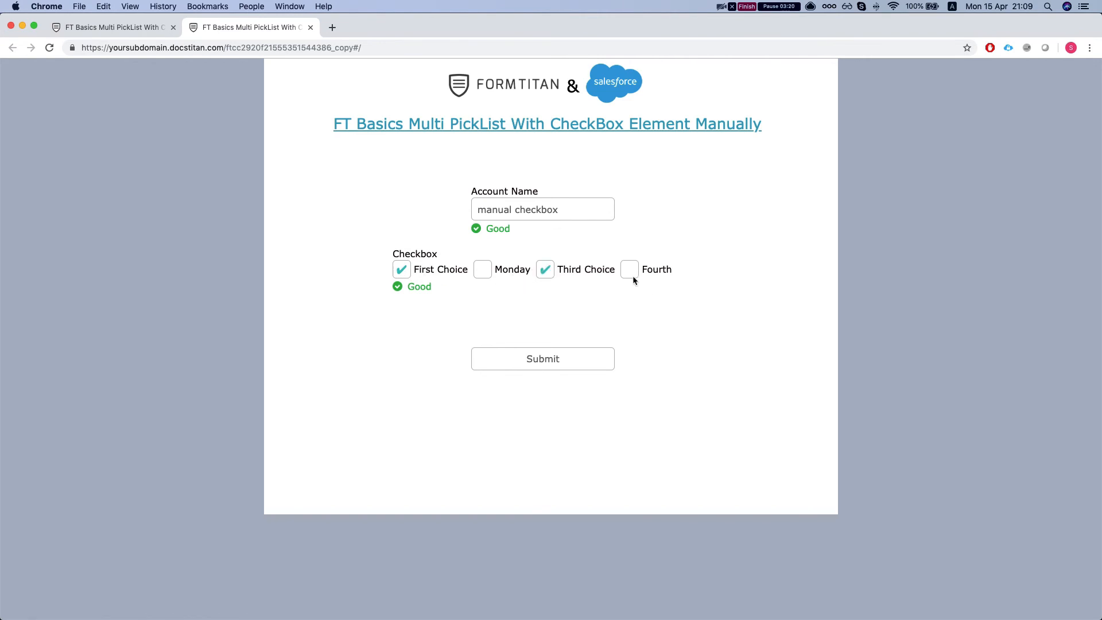
pyautogui.click(629, 269)
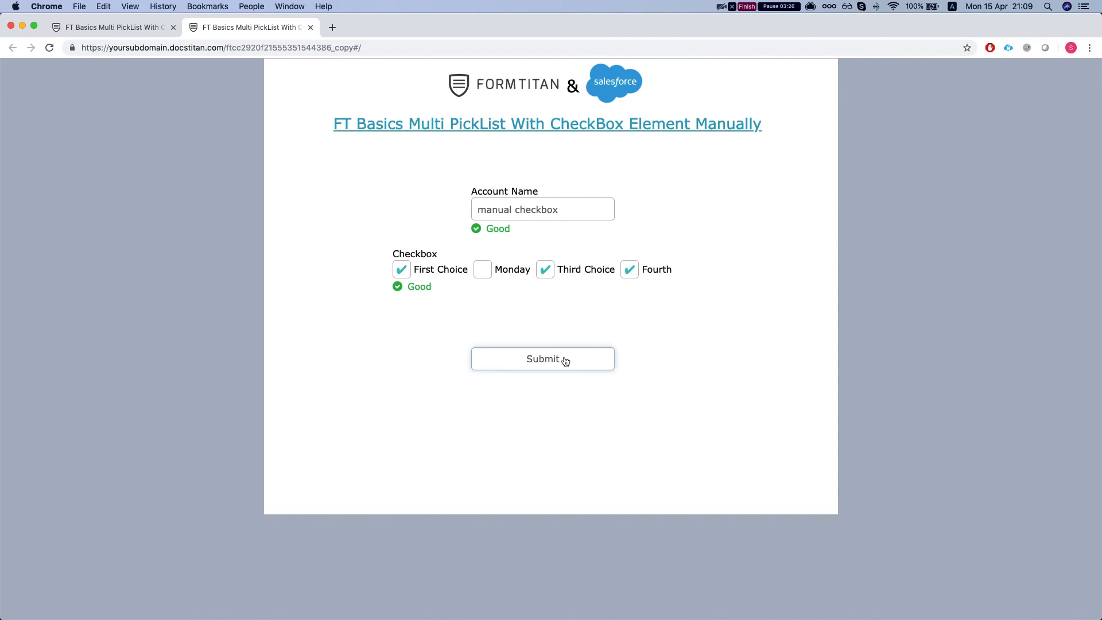
pyautogui.click(543, 359)
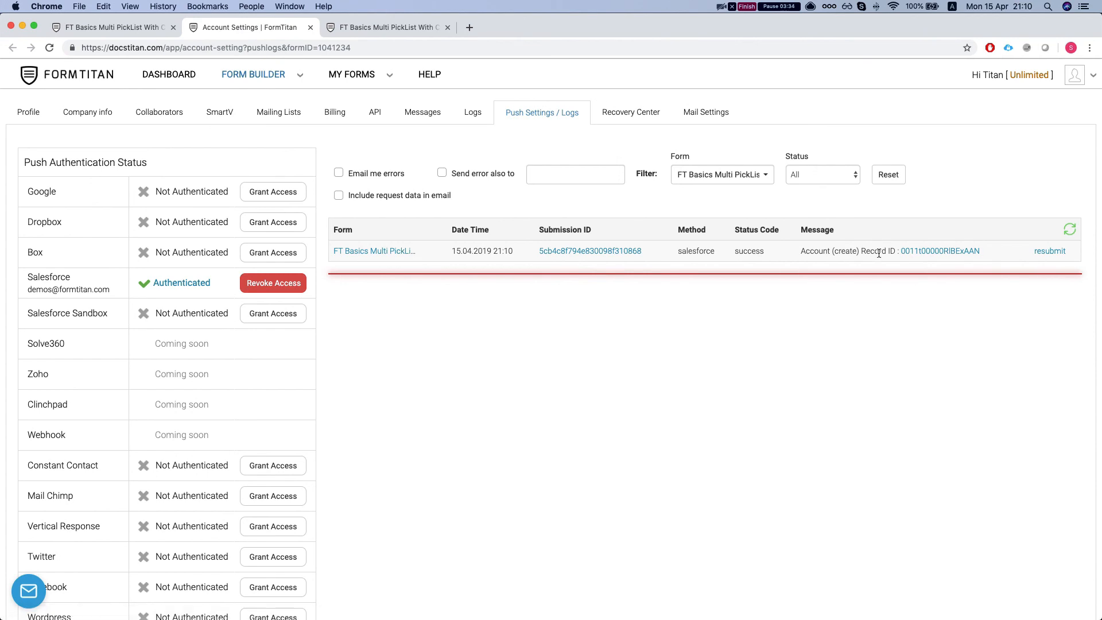
# Step: Open the created Account record from the push log's Record ID link
pyautogui.click(939, 251)
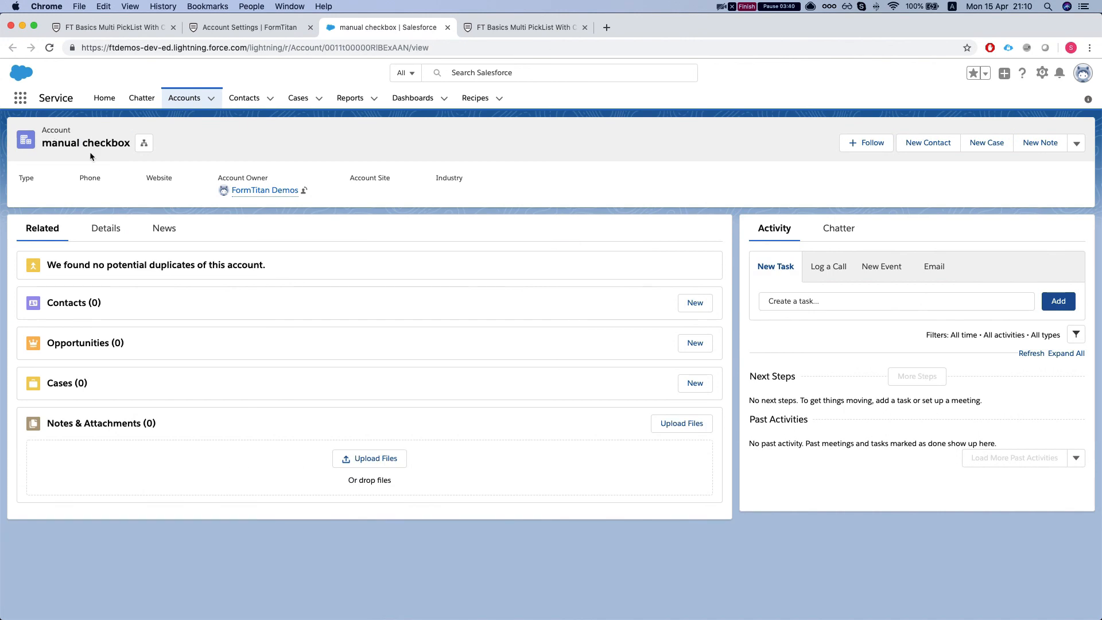
# Step: Check the account's Details for Multi PickList values Sunday, Tuesday and Wednesday
pyautogui.click(105, 228)
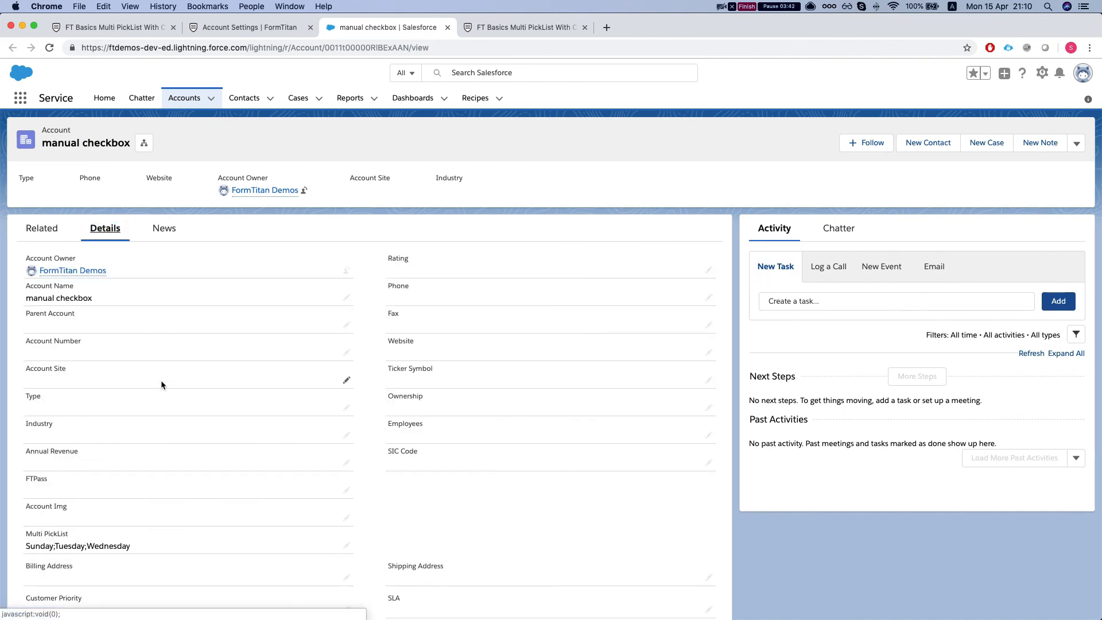
pyautogui.scroll(-3)
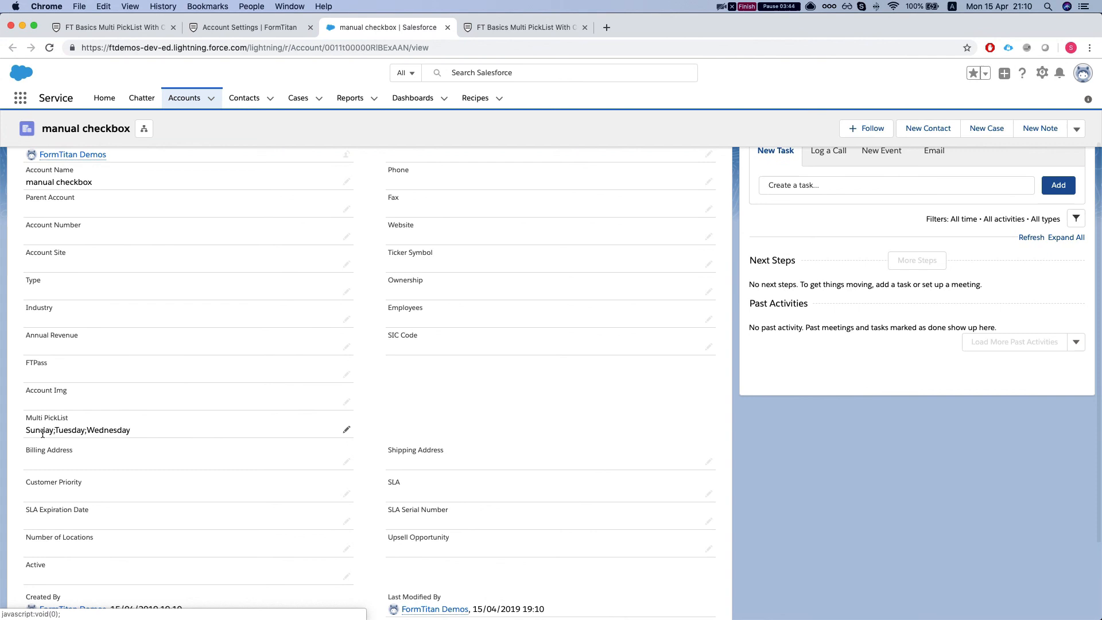
pyautogui.scroll(-3)
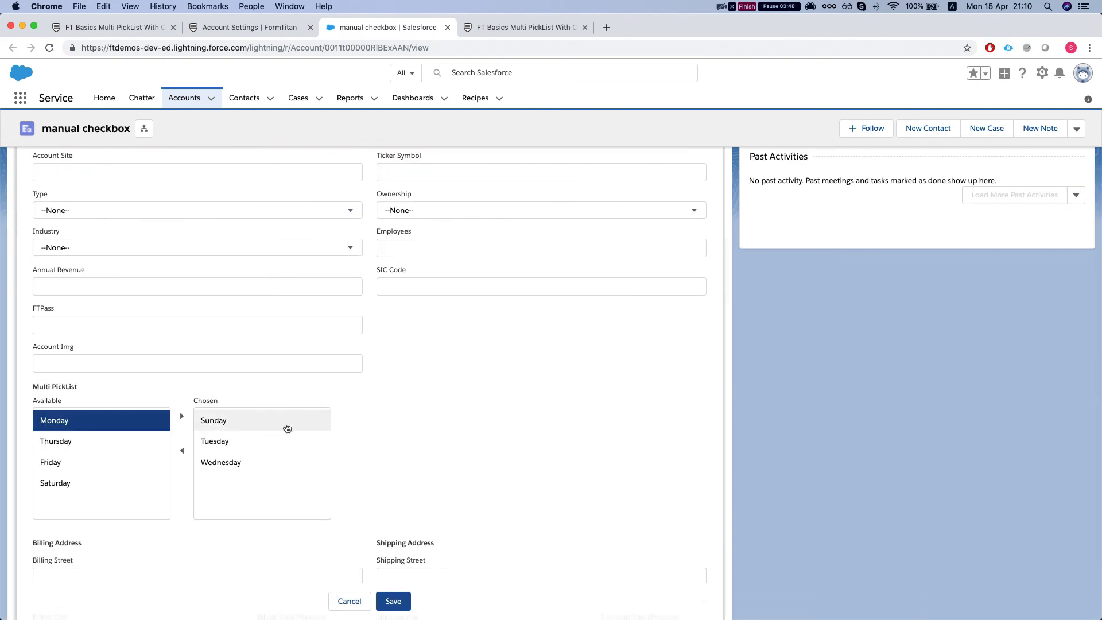
pyautogui.scroll(-3)
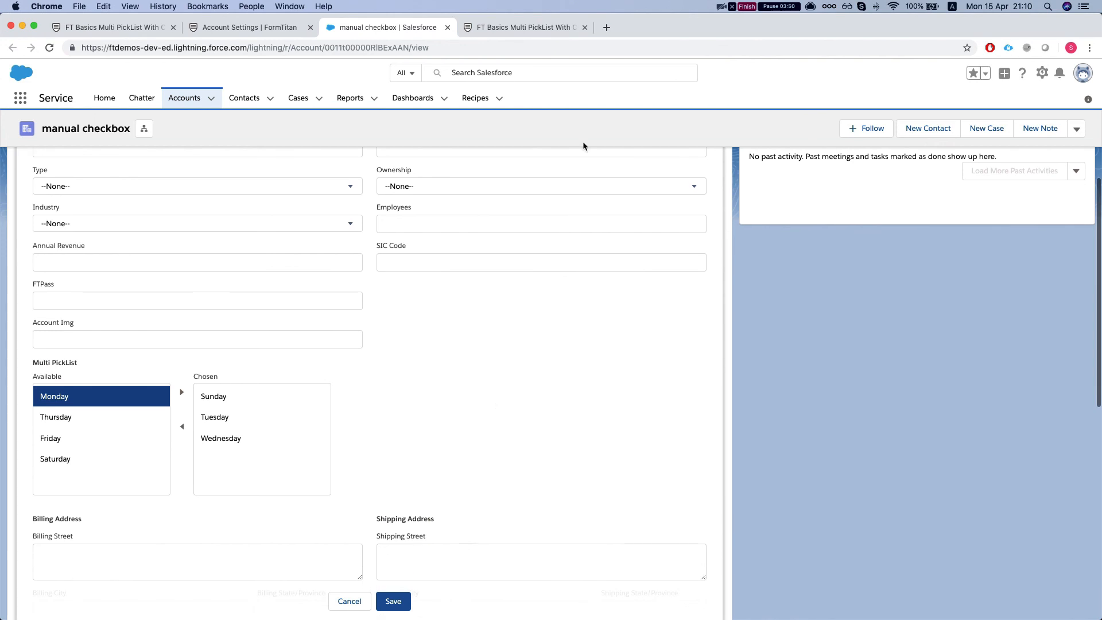